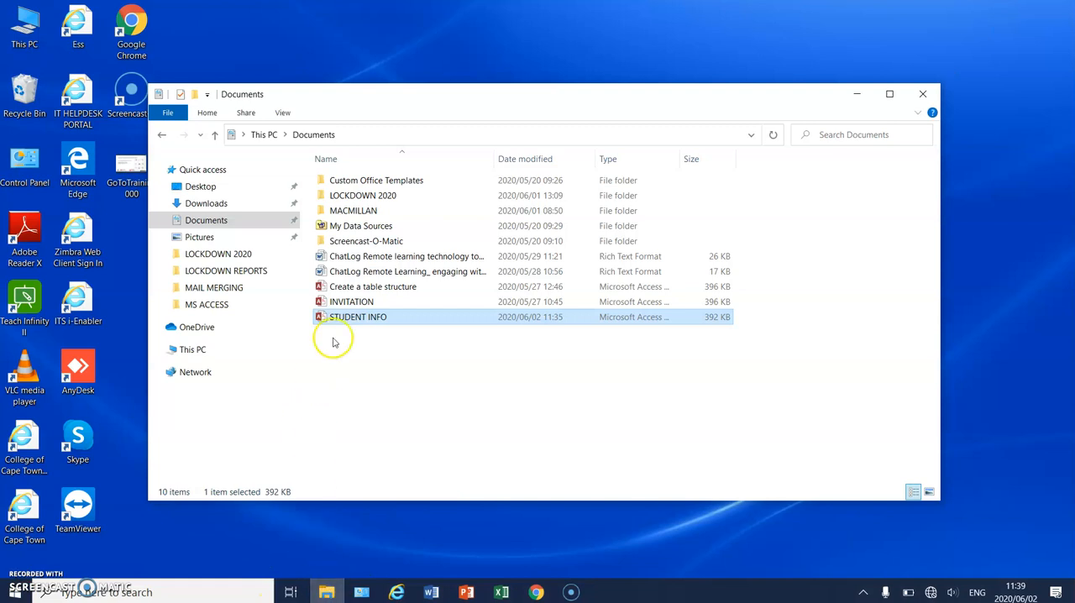
pyautogui.moveTo(348, 322)
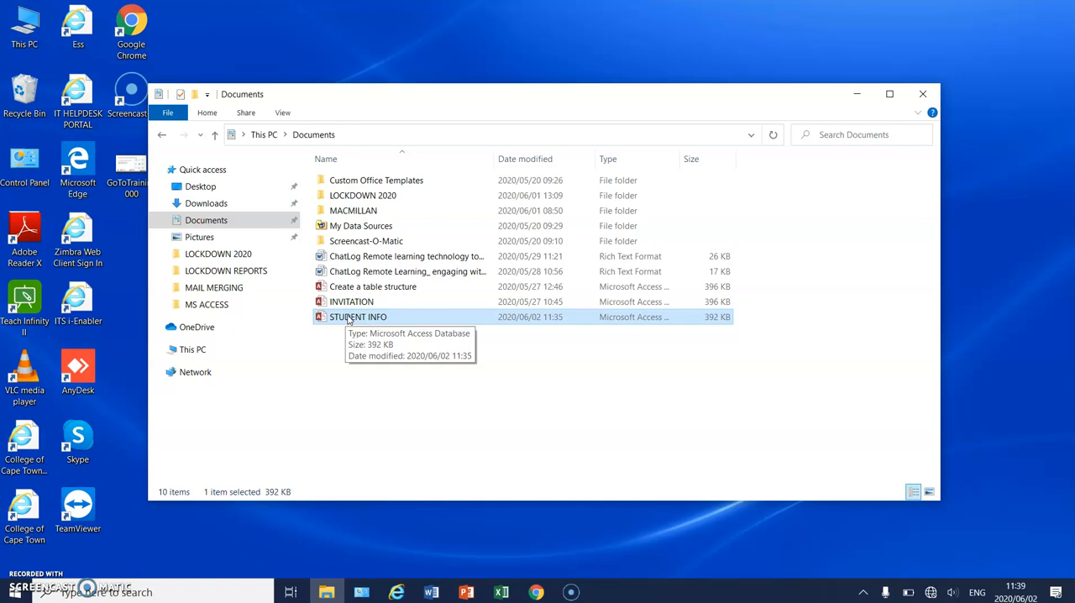
# Open the STUDENT INFO database in Access with the Word student-data table visible above it.
pyautogui.doubleClick(358, 315)
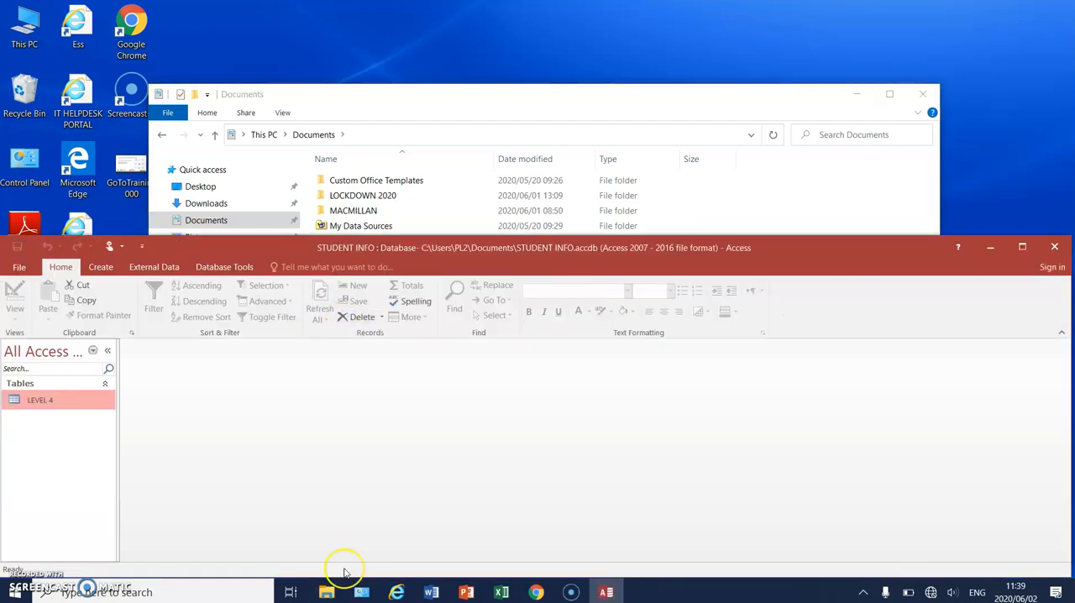
pyautogui.moveTo(429, 591)
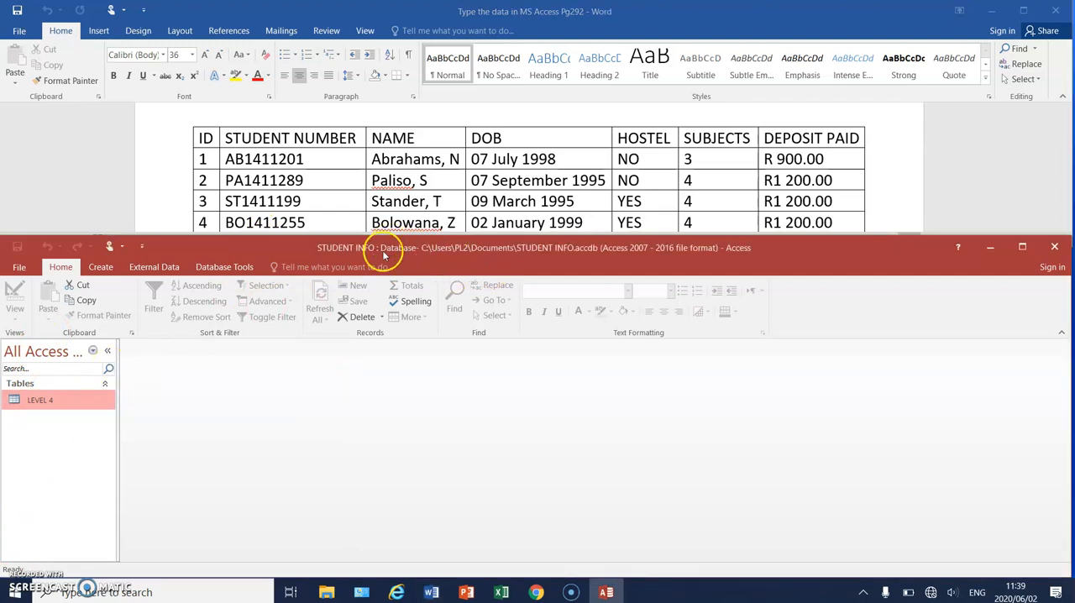
pyautogui.moveTo(78, 460)
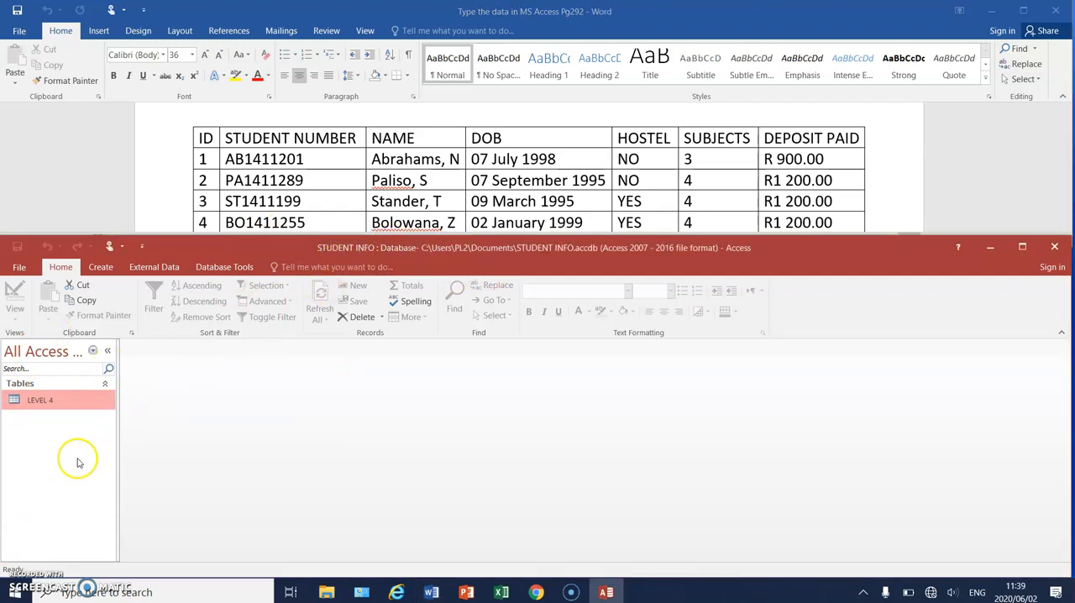
pyautogui.click(40, 400)
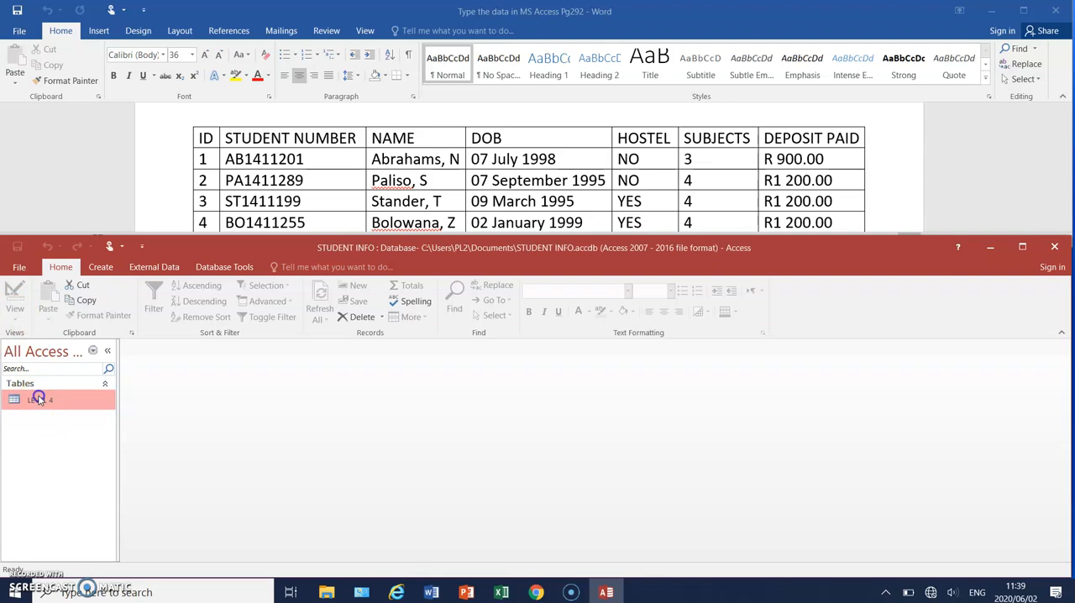
pyautogui.doubleClick(40, 400)
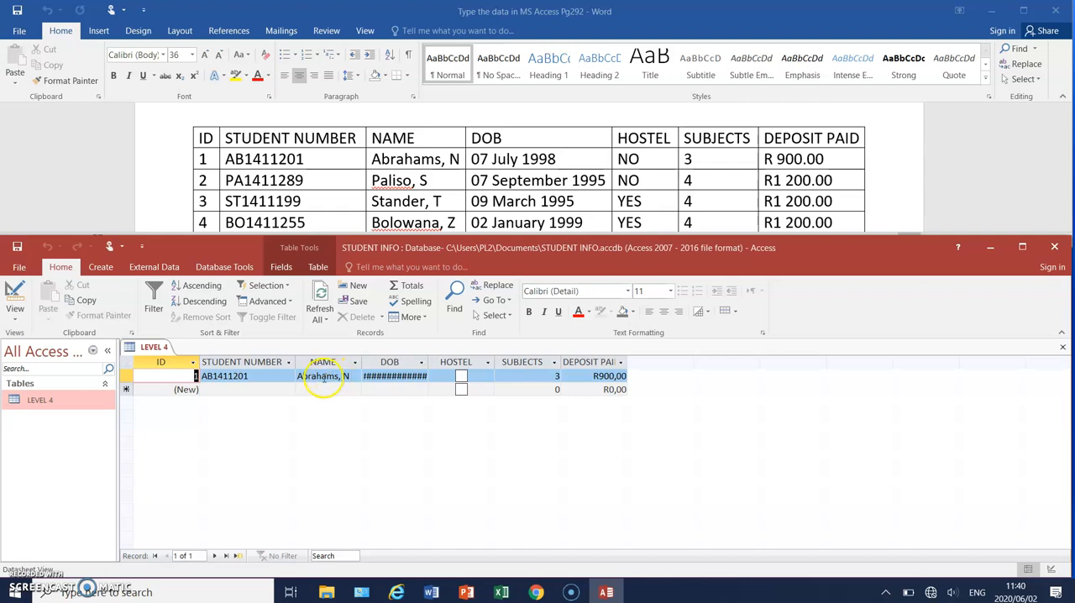
pyautogui.click(393, 376)
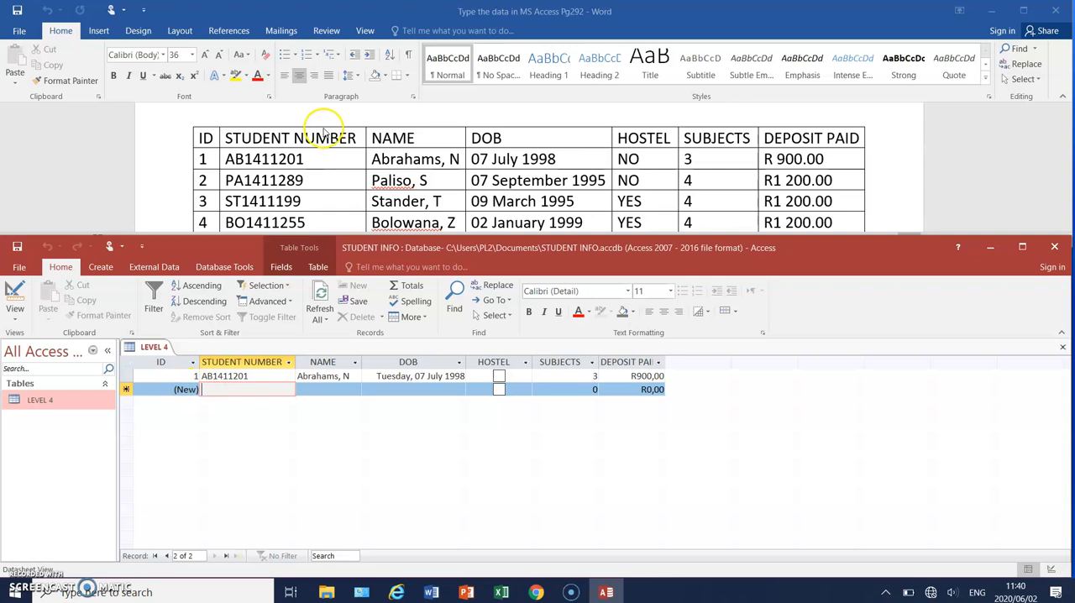
pyautogui.moveTo(473, 570)
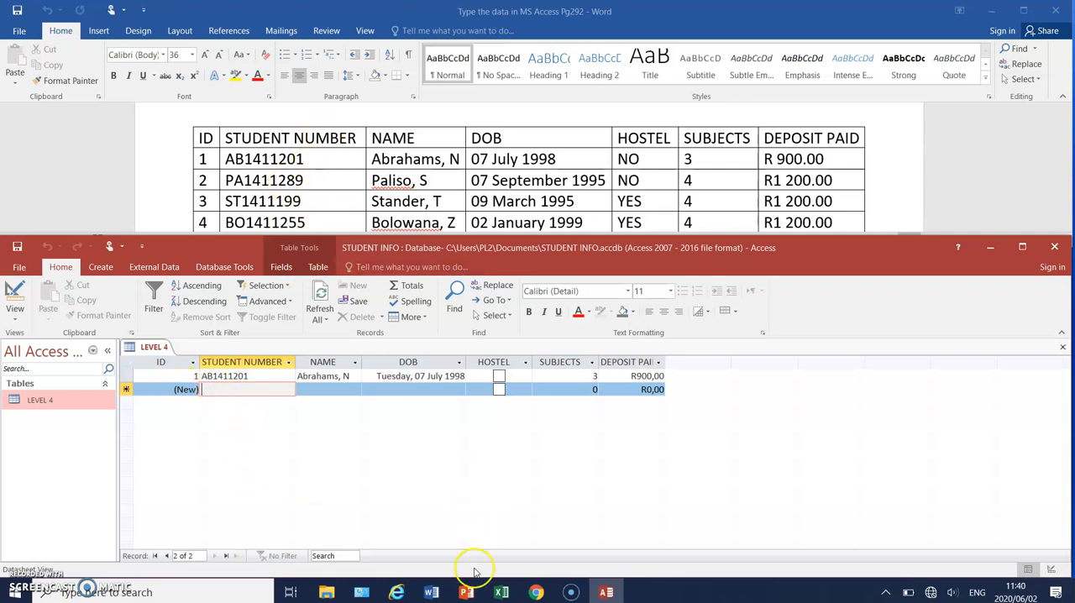
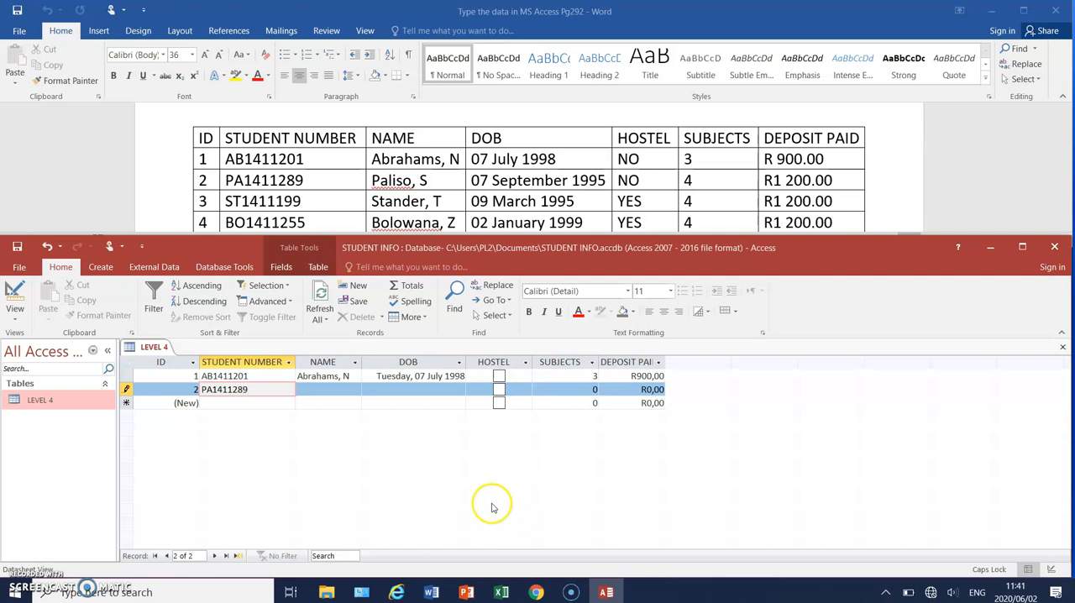
pyautogui.click(327, 390)
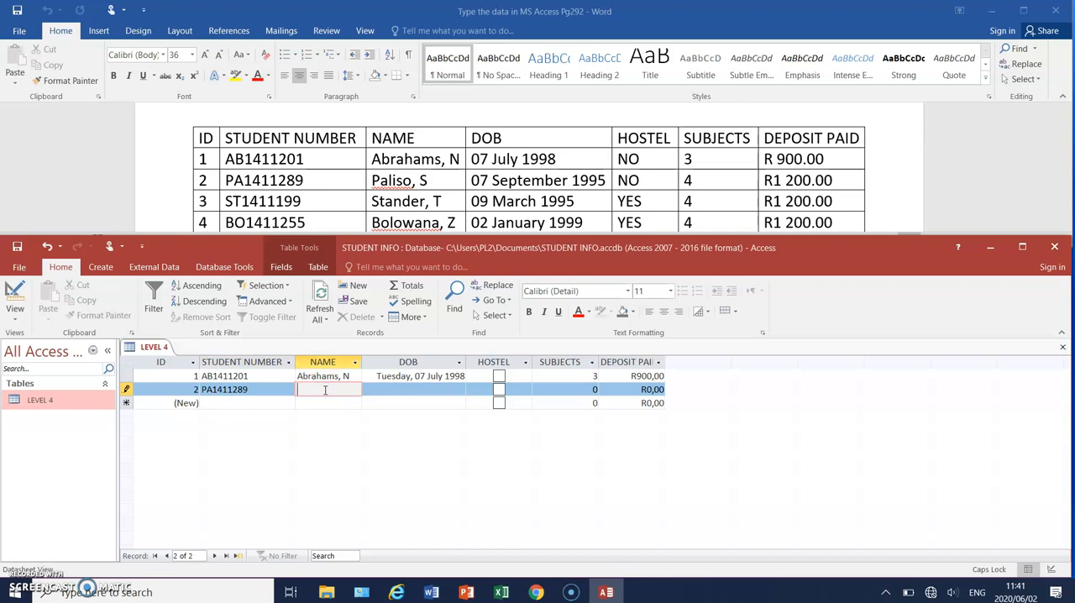
pyautogui.write('Pa')
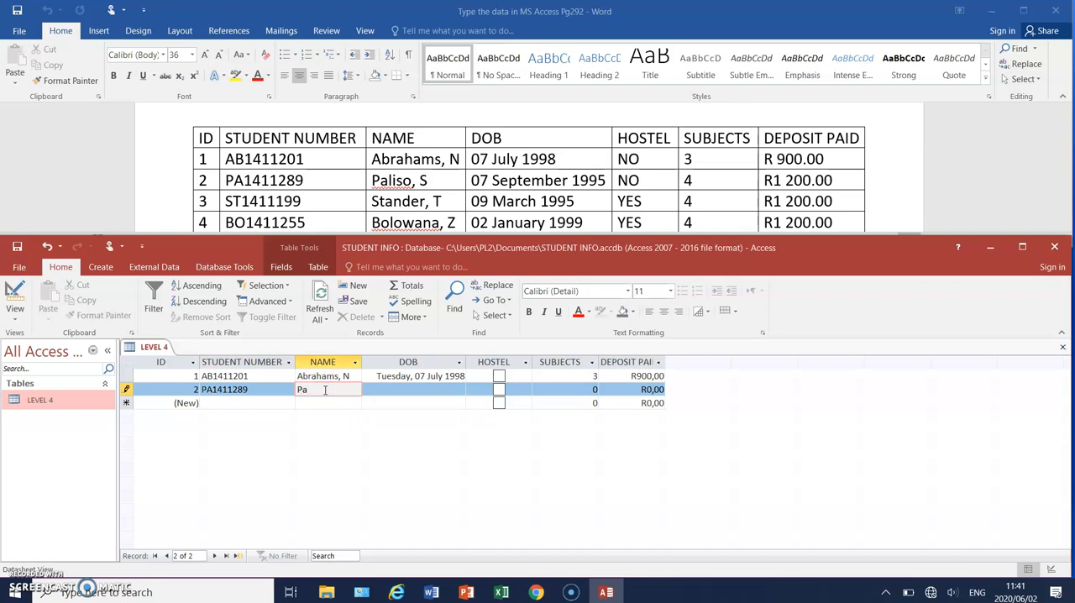
pyautogui.write('liso')
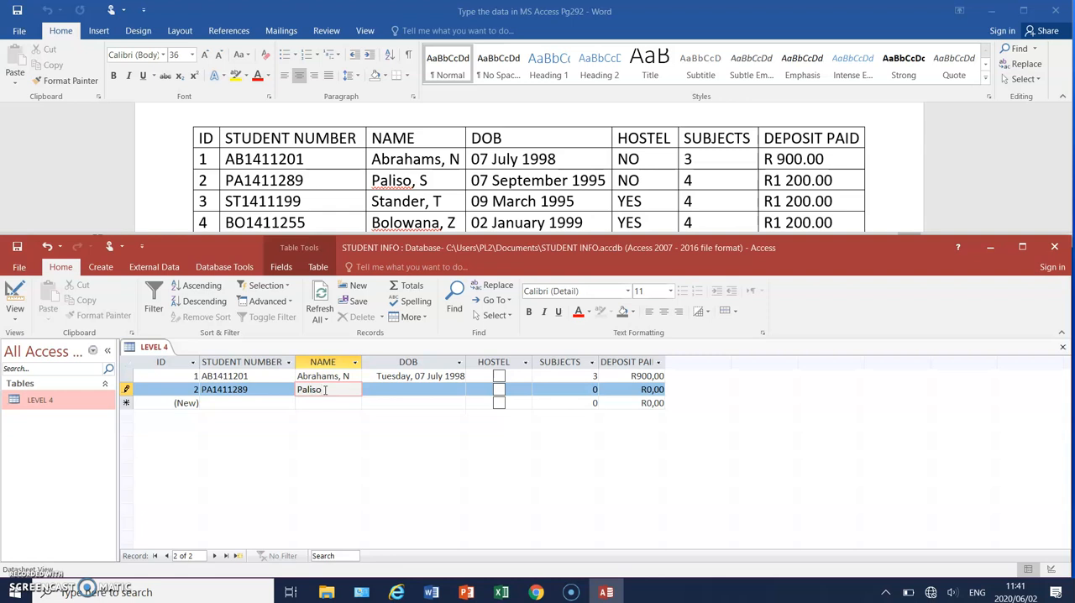
pyautogui.write(', S')
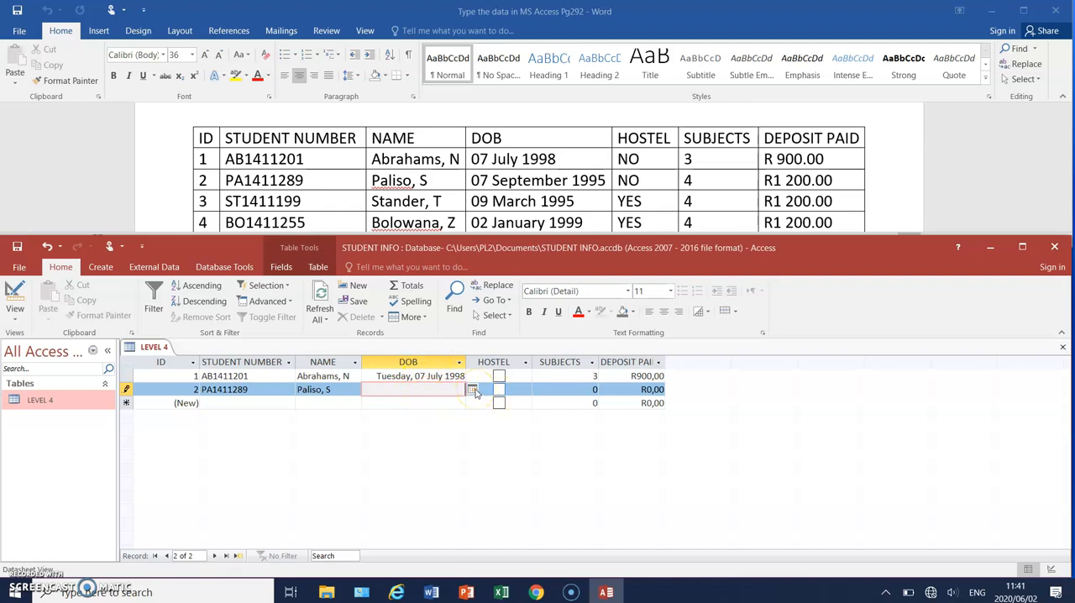
pyautogui.click(473, 389)
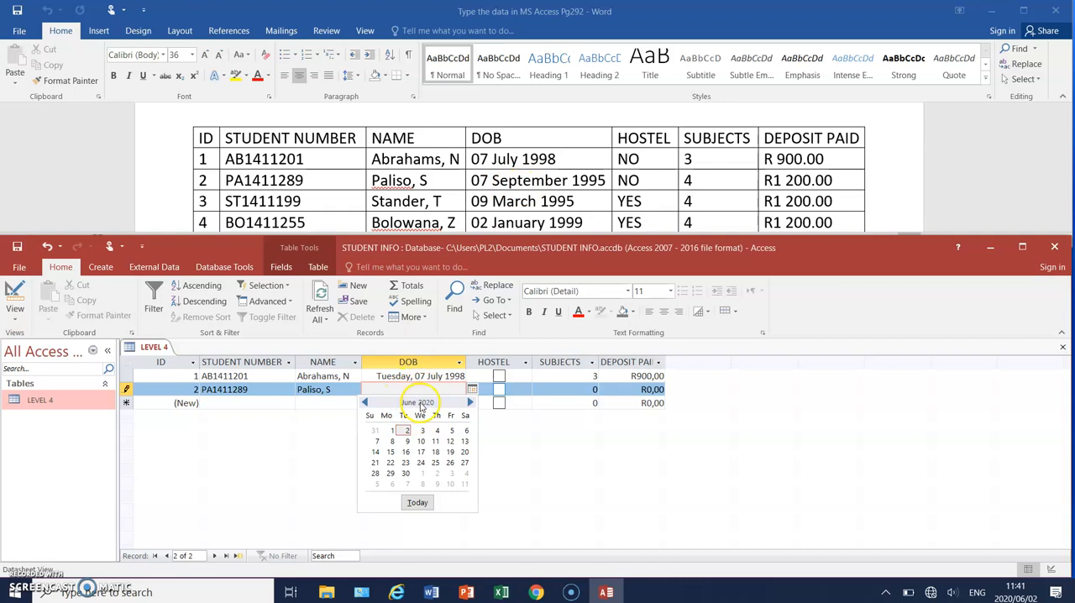
pyautogui.click(470, 403)
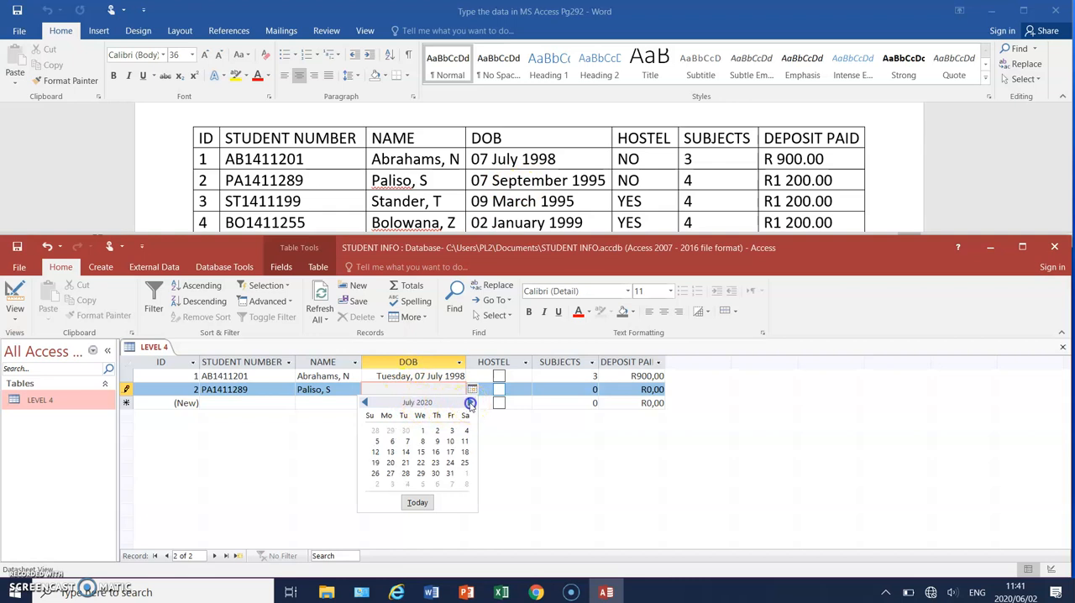
pyautogui.click(470, 403)
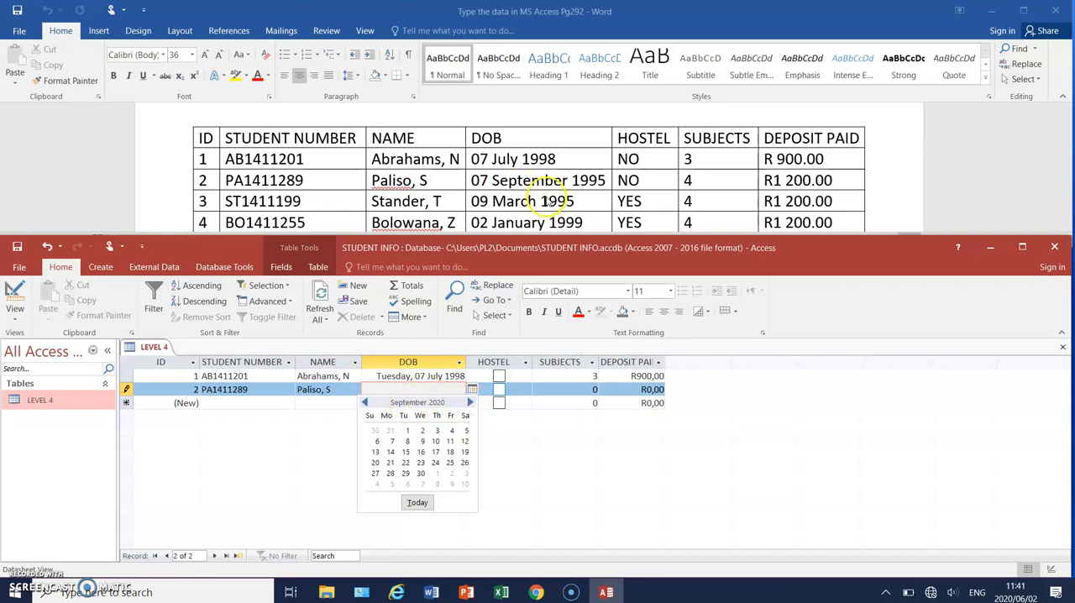
pyautogui.click(374, 440)
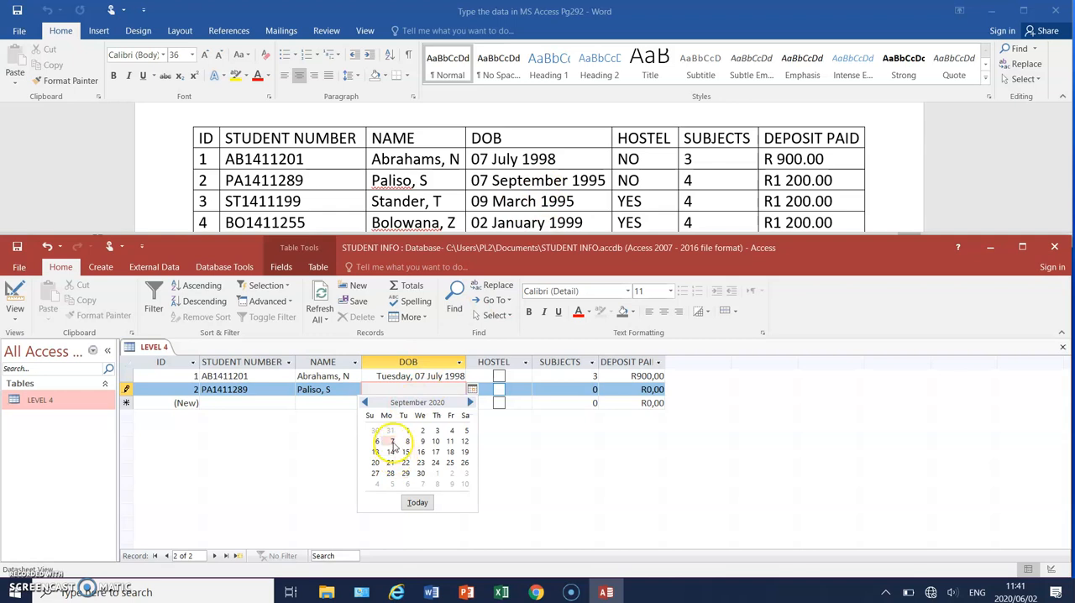
pyautogui.click(386, 440)
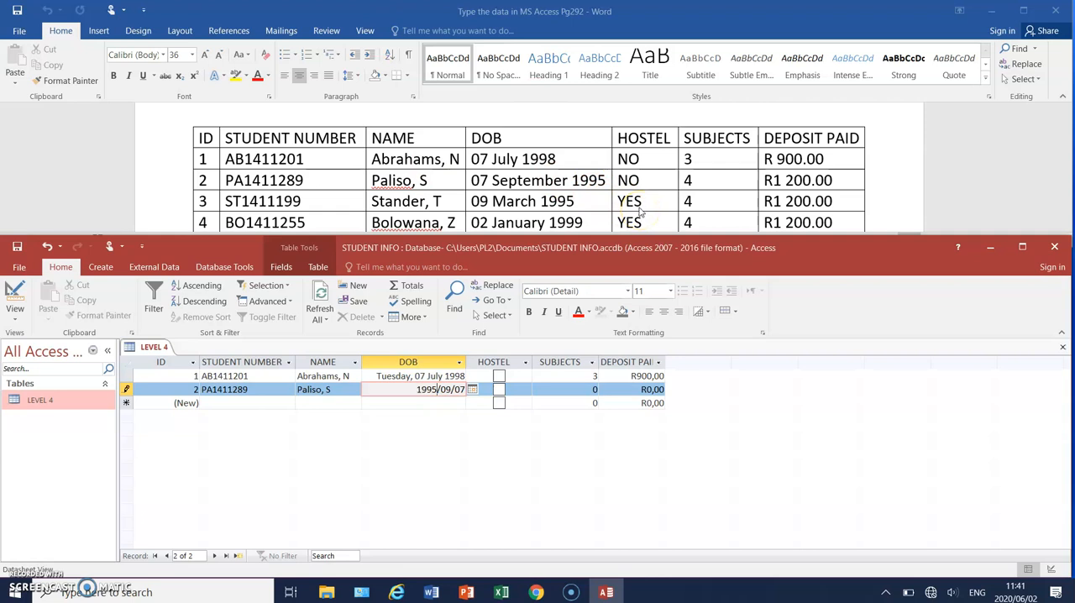
pyautogui.moveTo(506, 440)
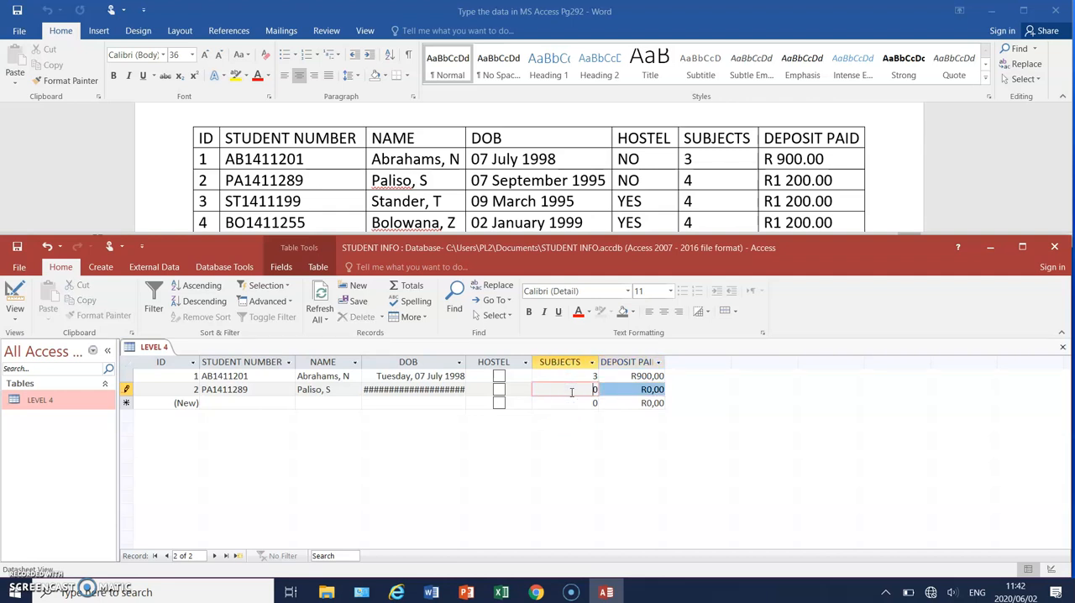
pyautogui.write('40')
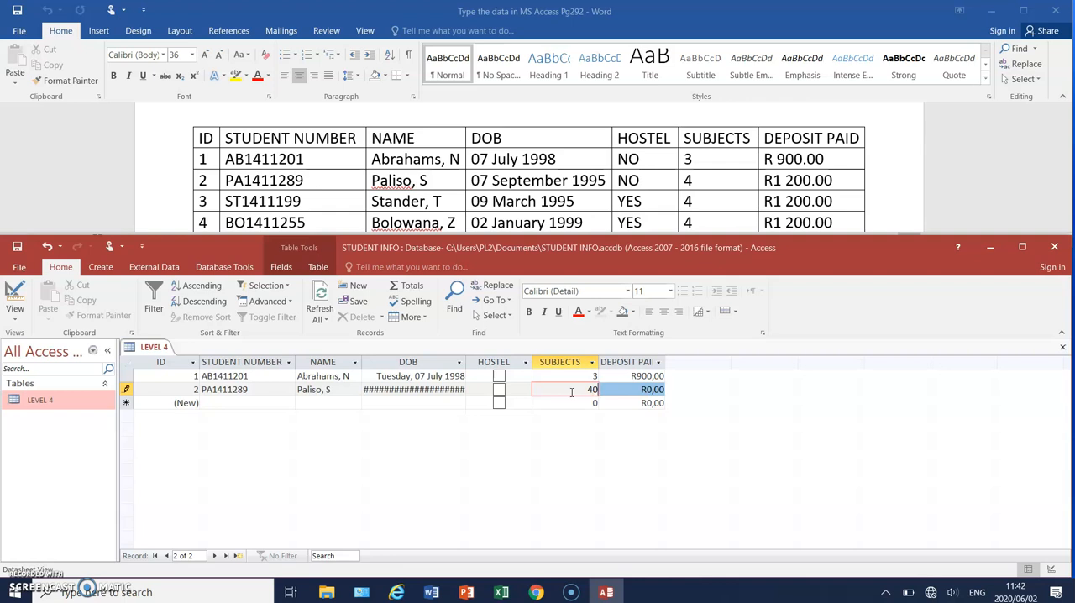
pyautogui.press('Backspace')
pyautogui.write('R')
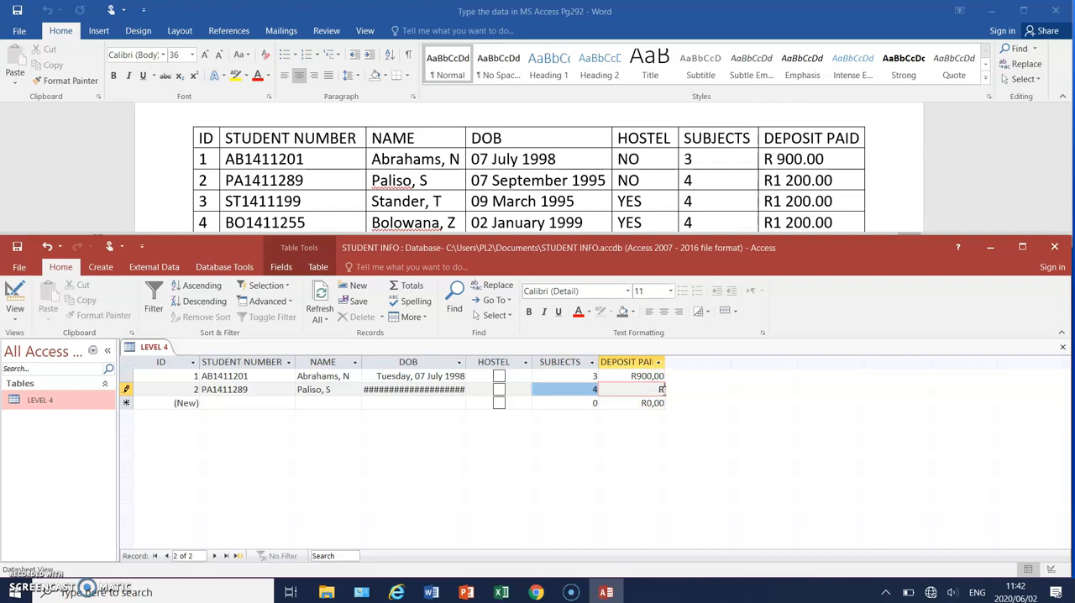
pyautogui.write('1 200,00')
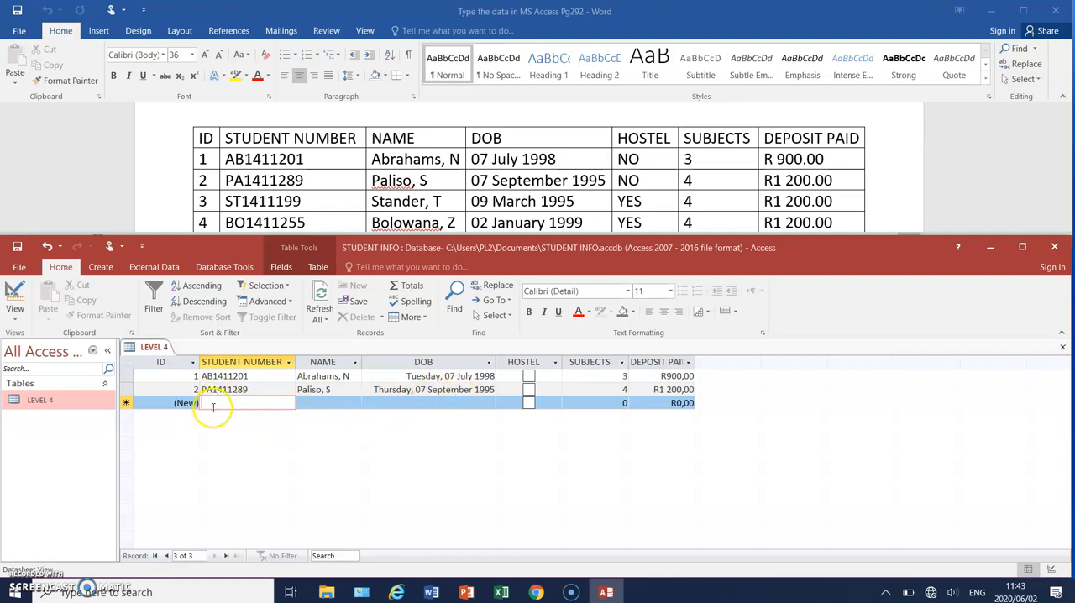
pyautogui.moveTo(729, 590)
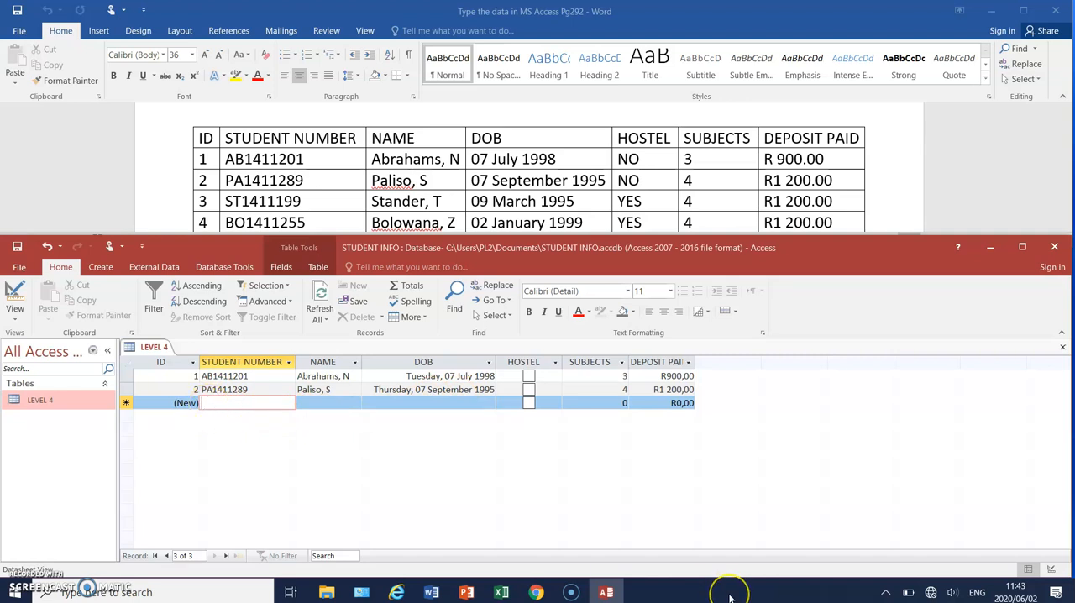
pyautogui.write('ST')
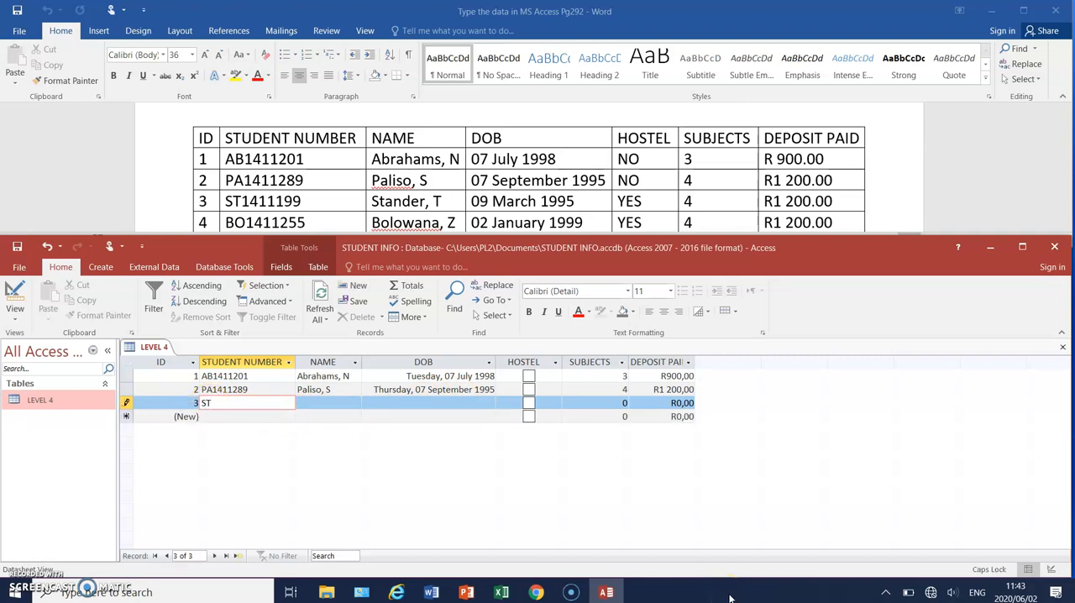
pyautogui.write('14111')
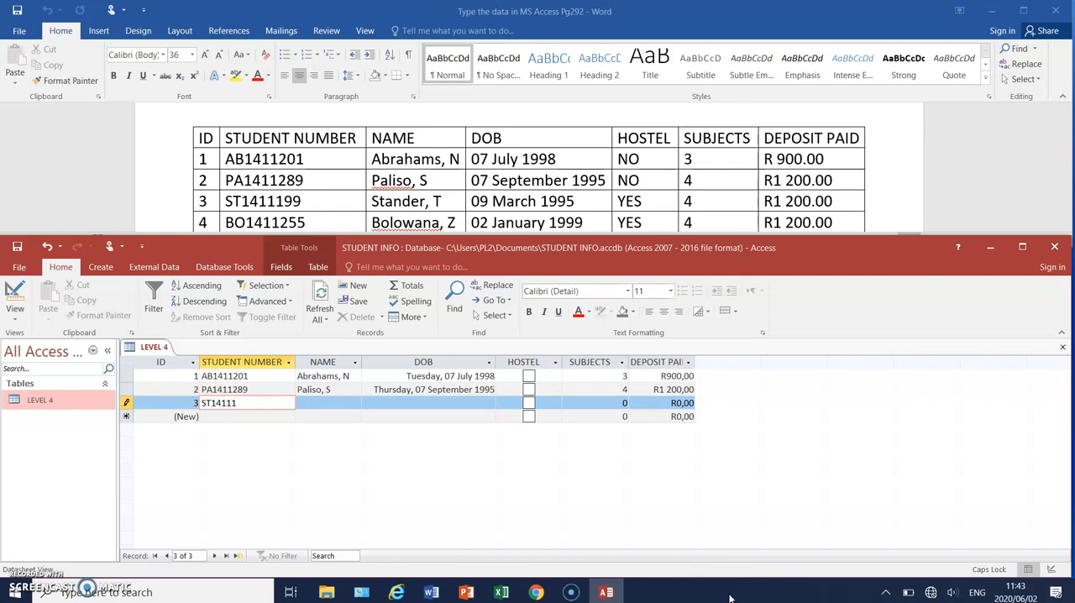
pyautogui.write('99')
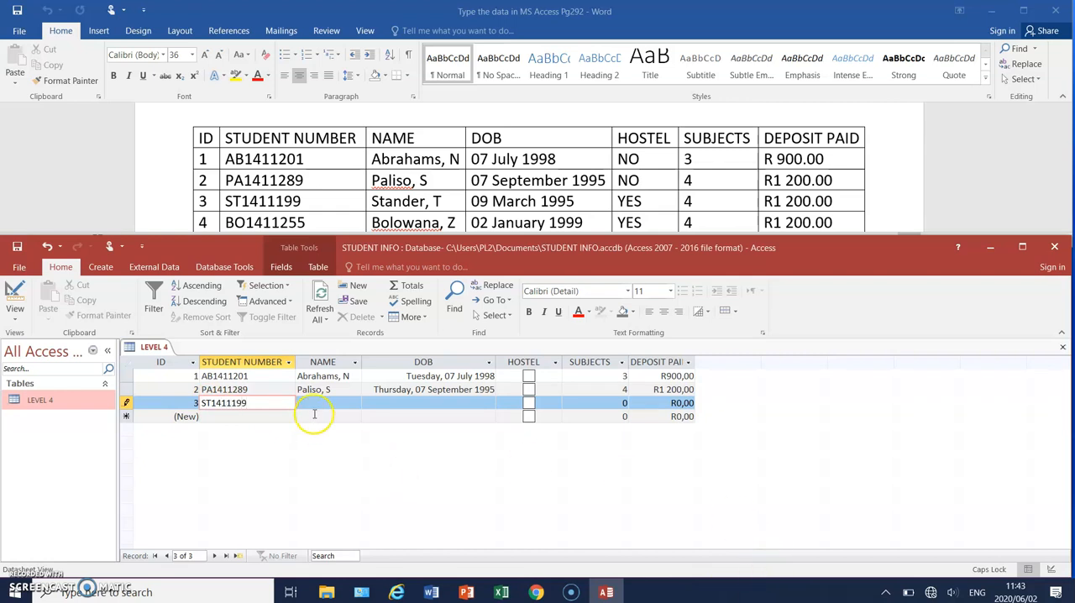
pyautogui.click(329, 403)
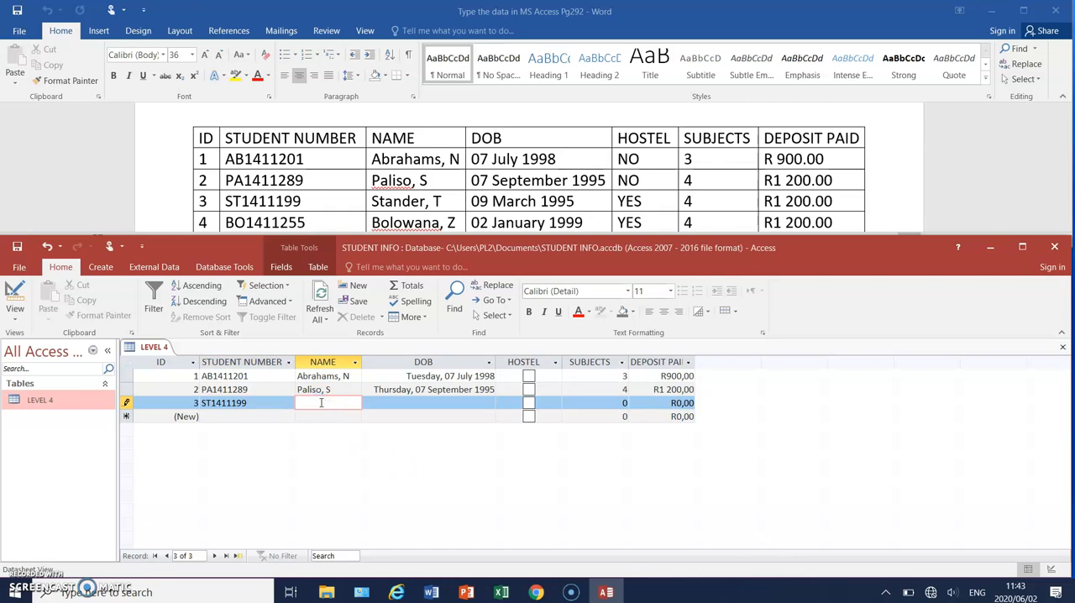
pyautogui.write('Stand')
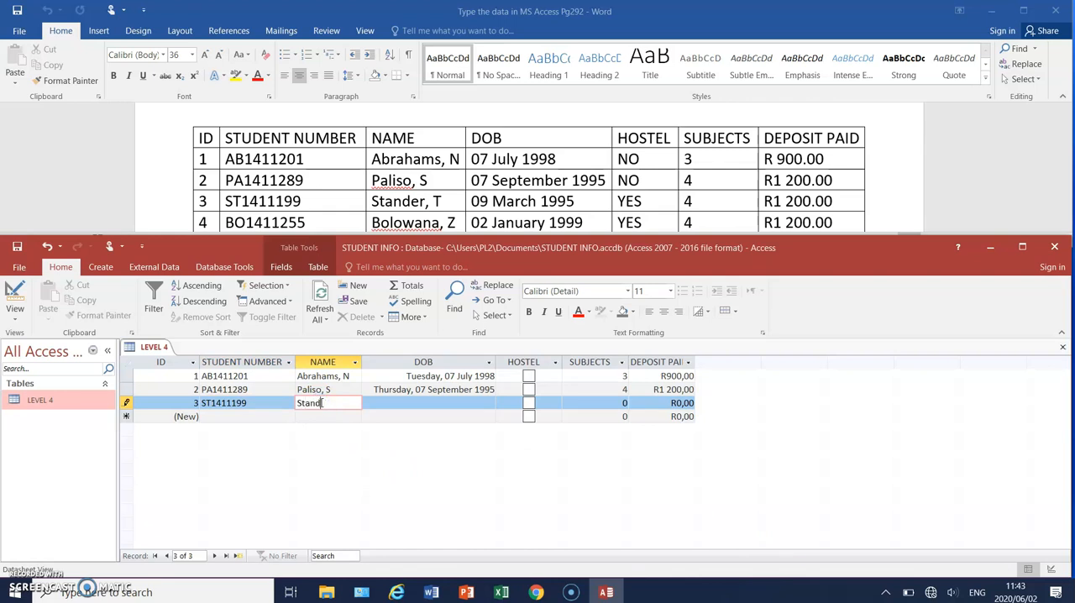
pyautogui.write('er,')
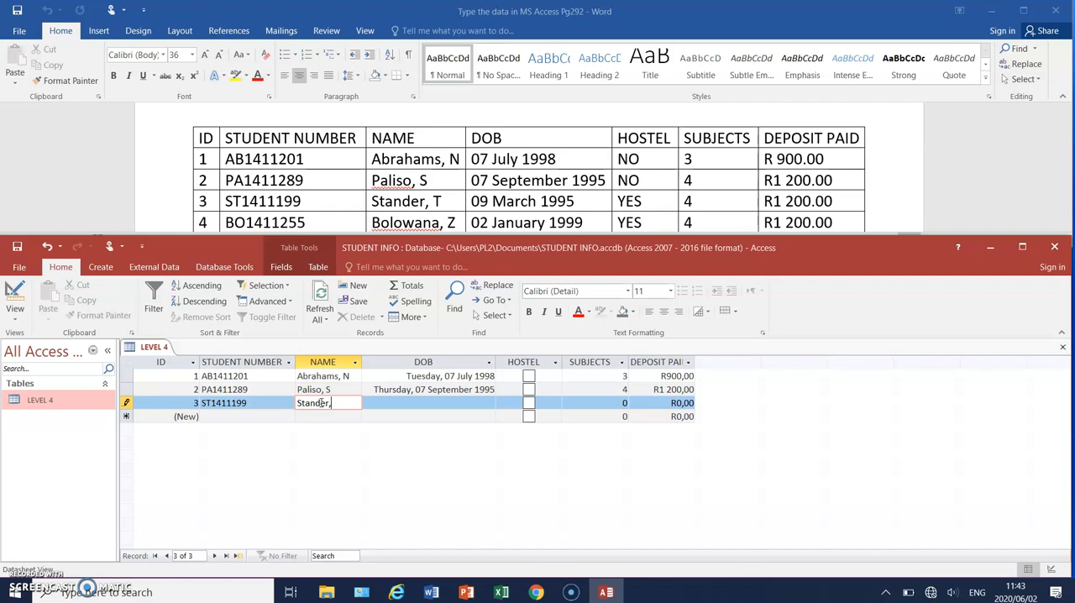
pyautogui.write('T')
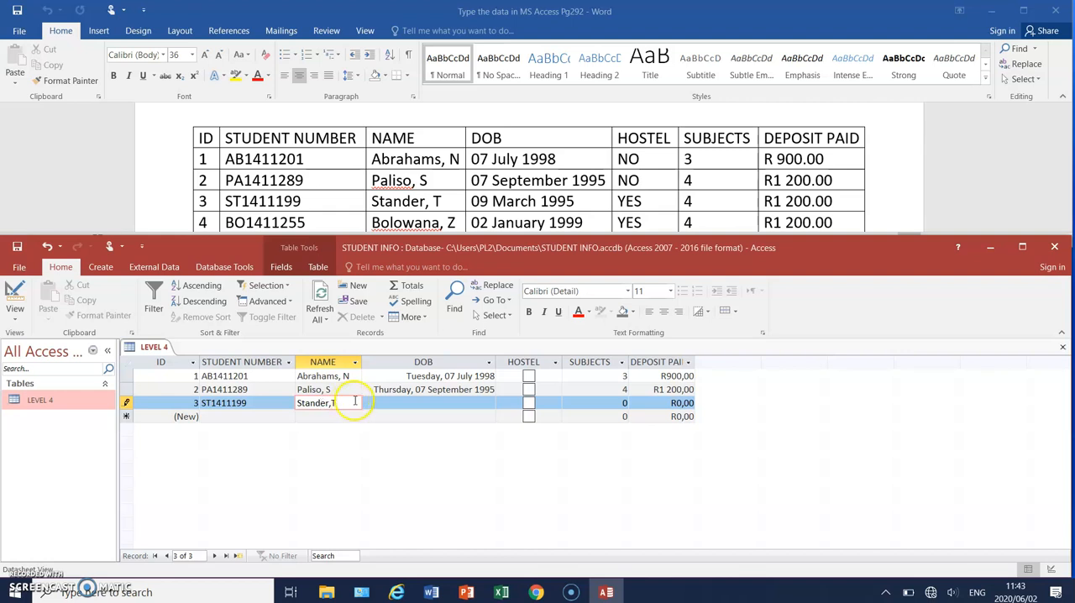
pyautogui.click(412, 403)
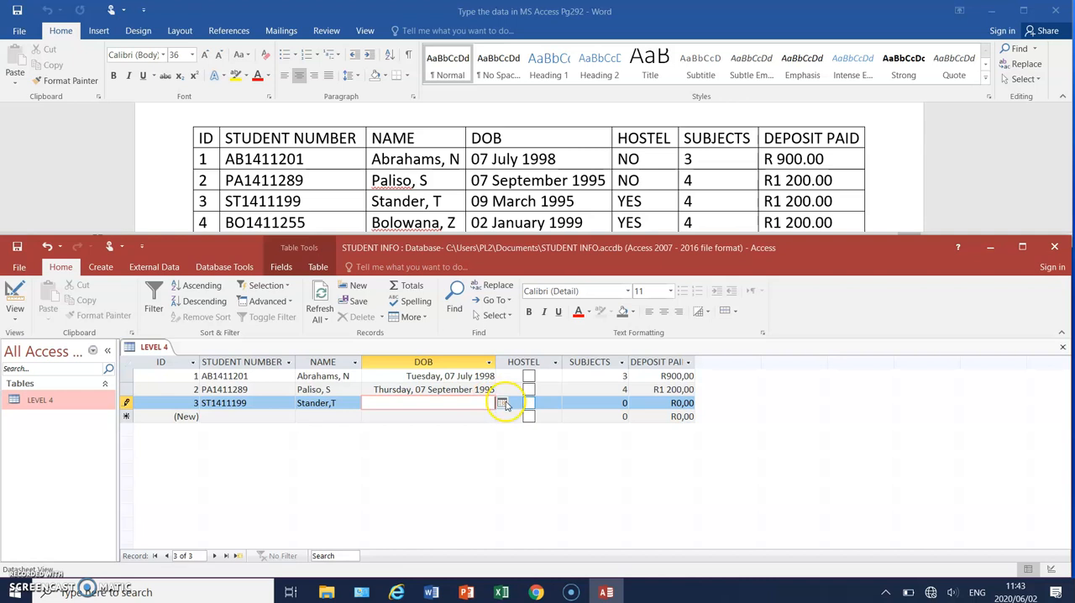
pyautogui.click(502, 403)
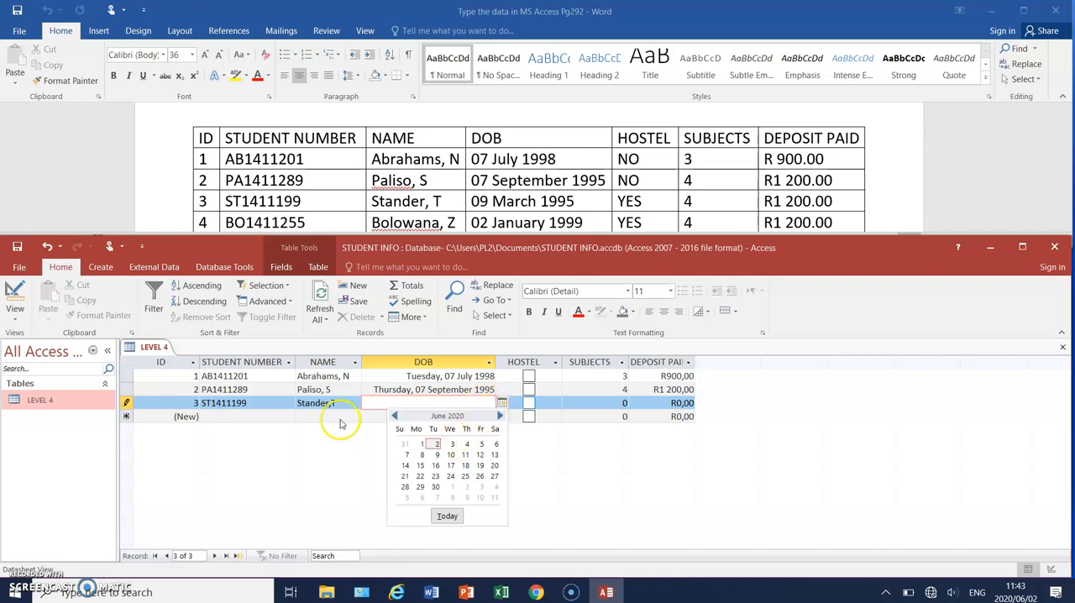
pyautogui.click(395, 416)
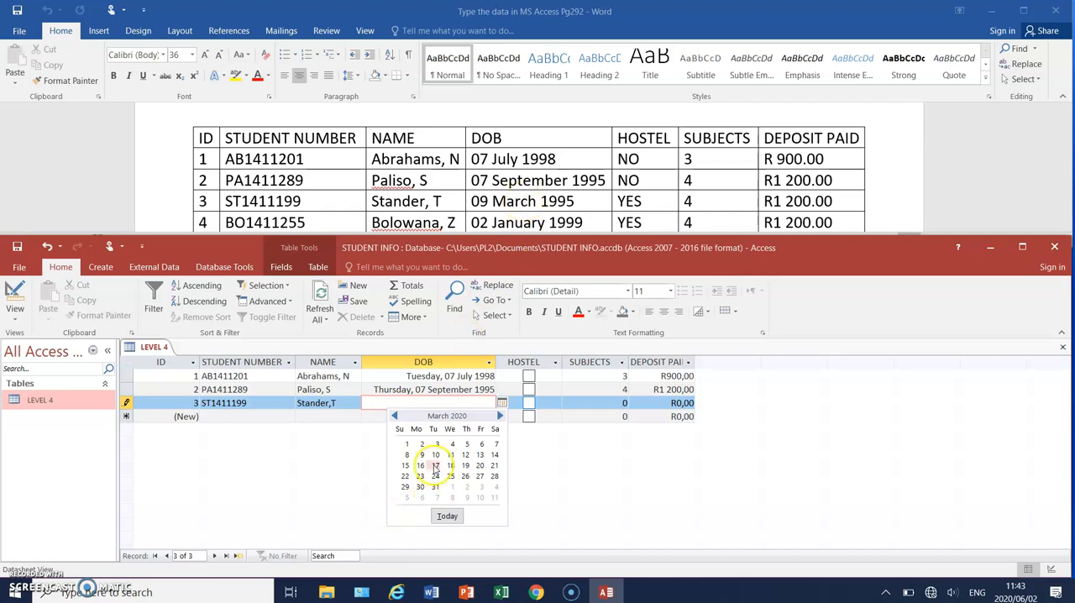
pyautogui.click(421, 453)
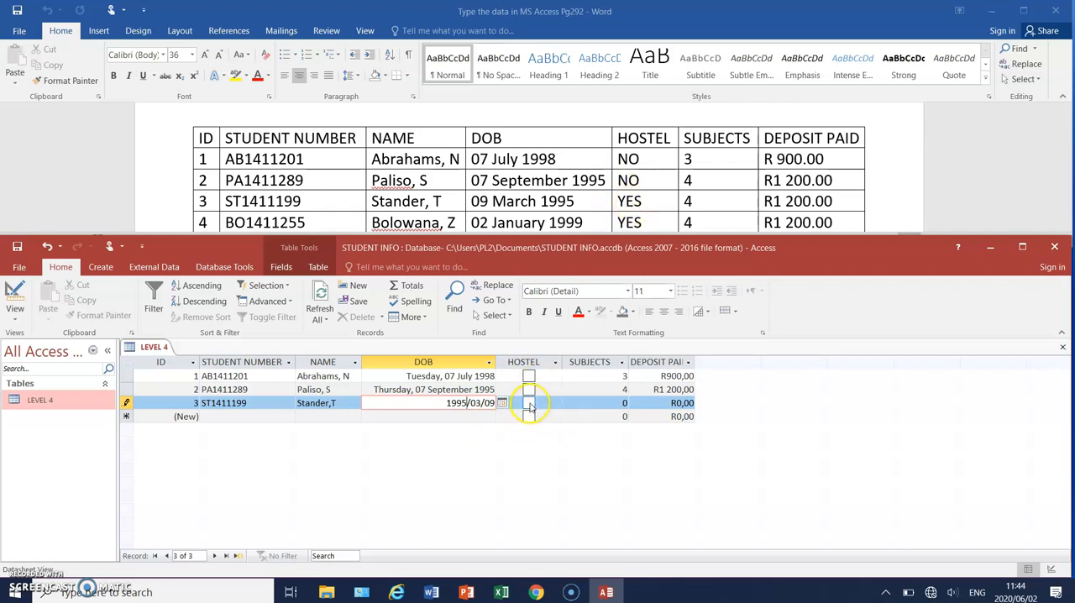
pyautogui.click(529, 403)
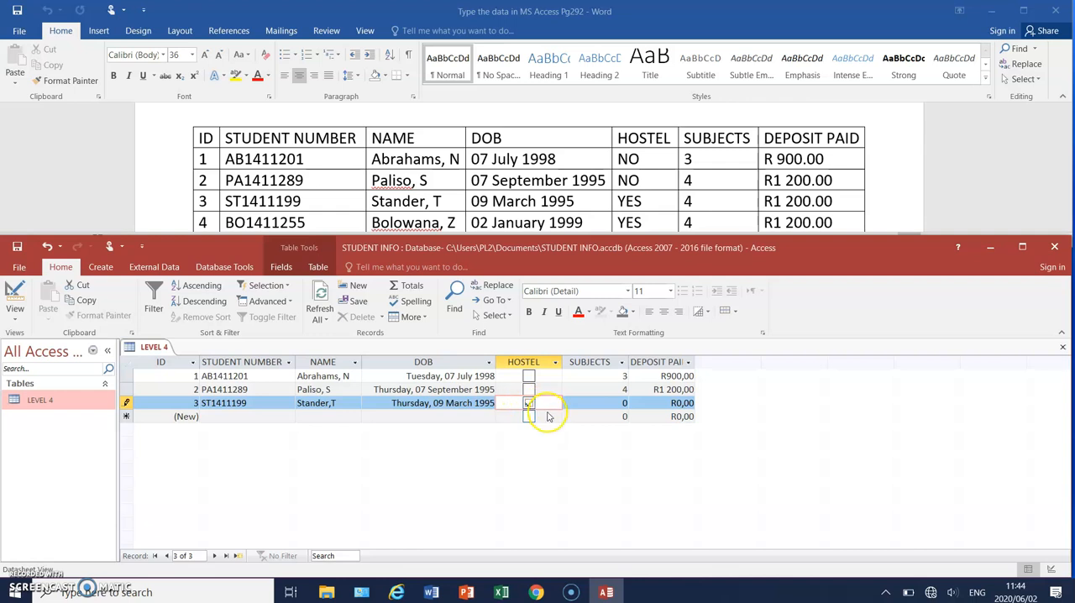
pyautogui.click(527, 403)
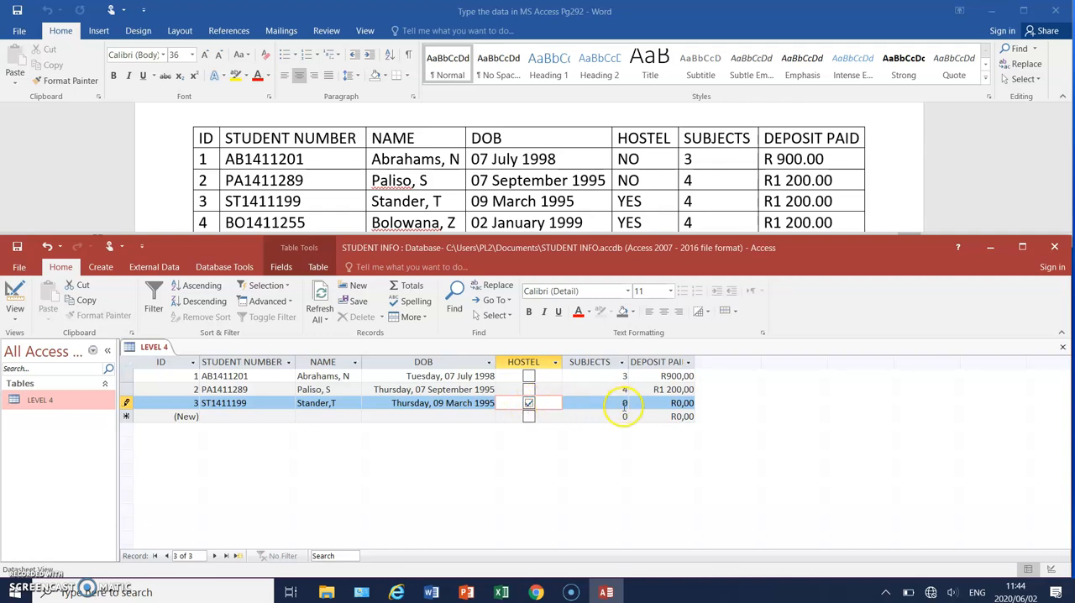
pyautogui.click(590, 403)
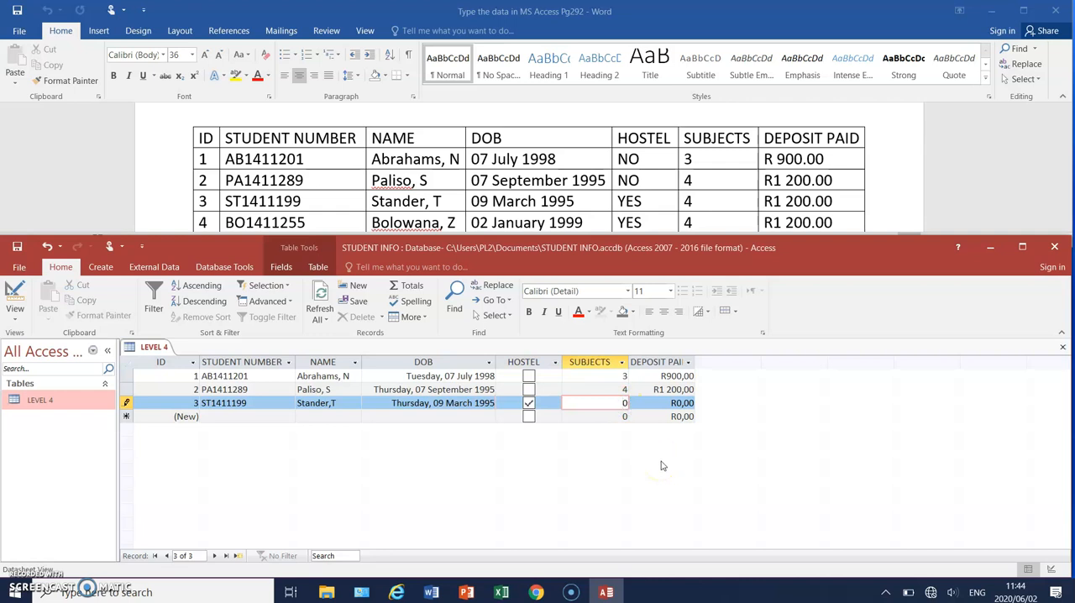
pyautogui.write('4')
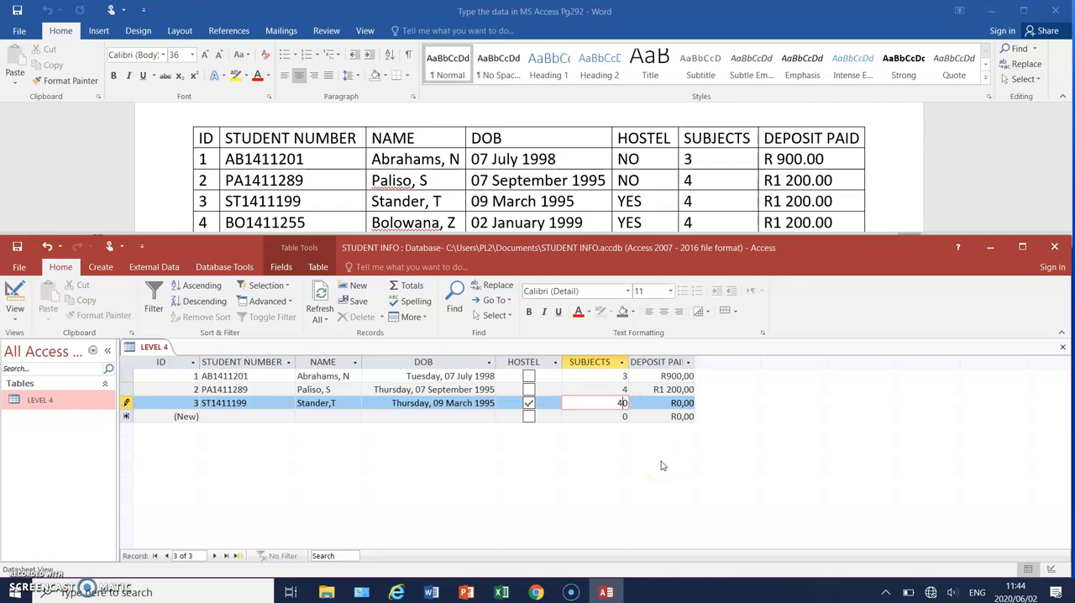
pyautogui.press('backspace')
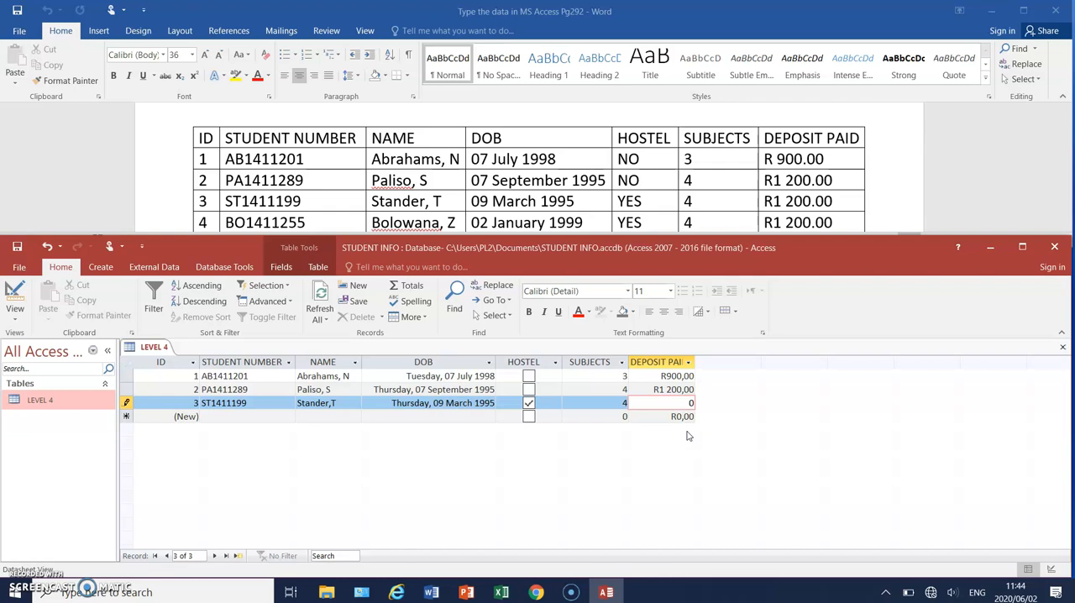
pyautogui.write('R')
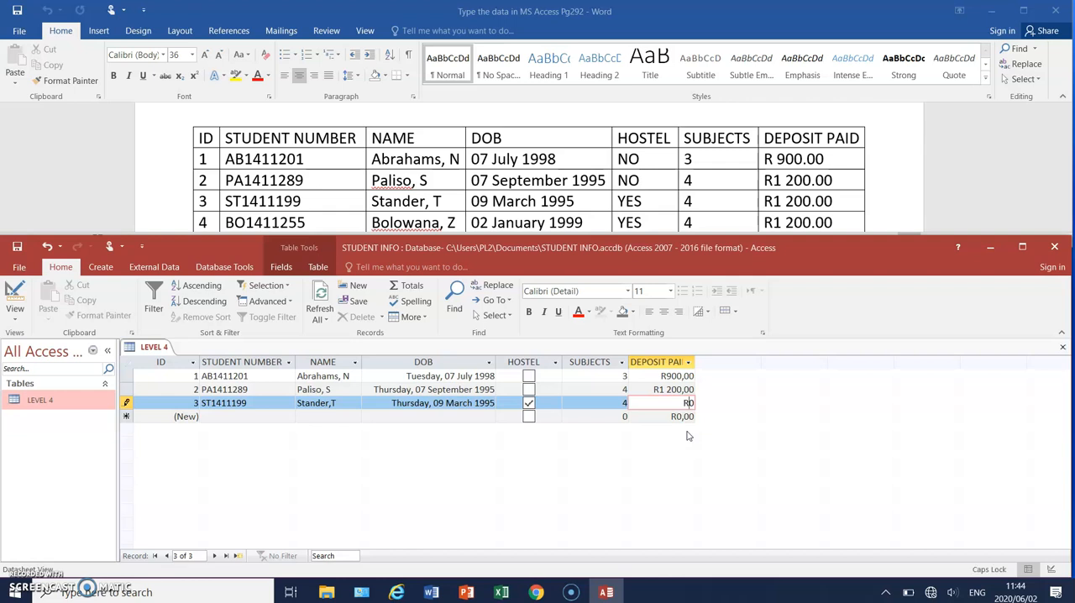
pyautogui.write('1200,00')
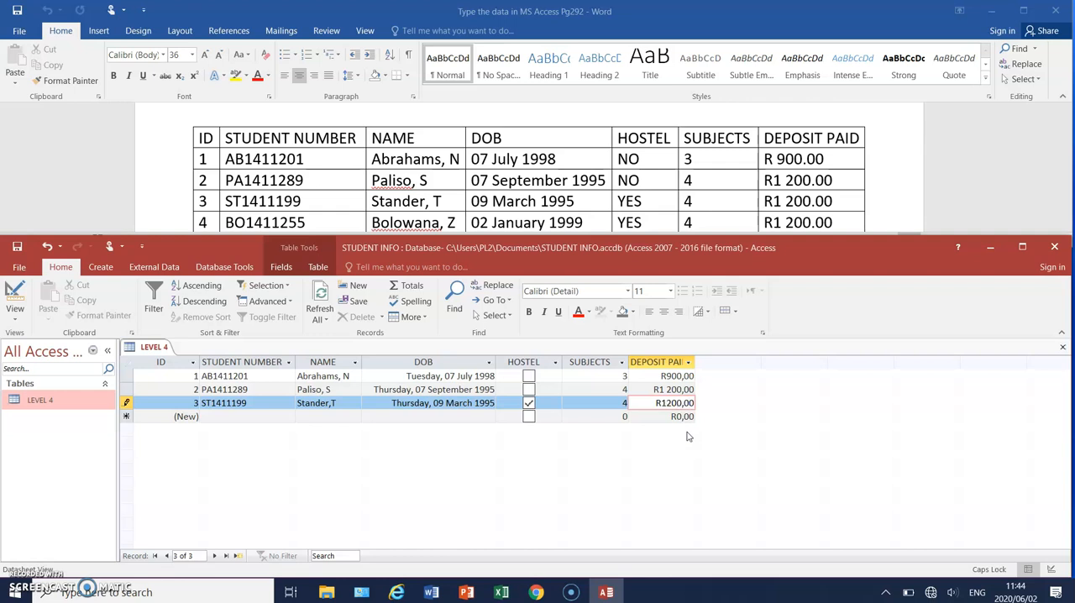
pyautogui.click(243, 416)
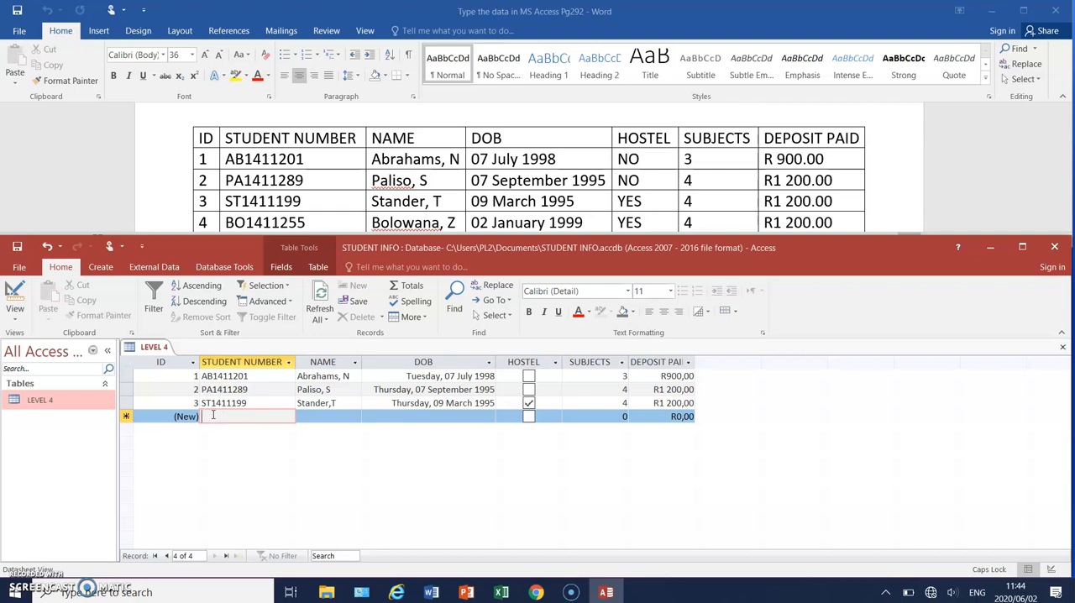
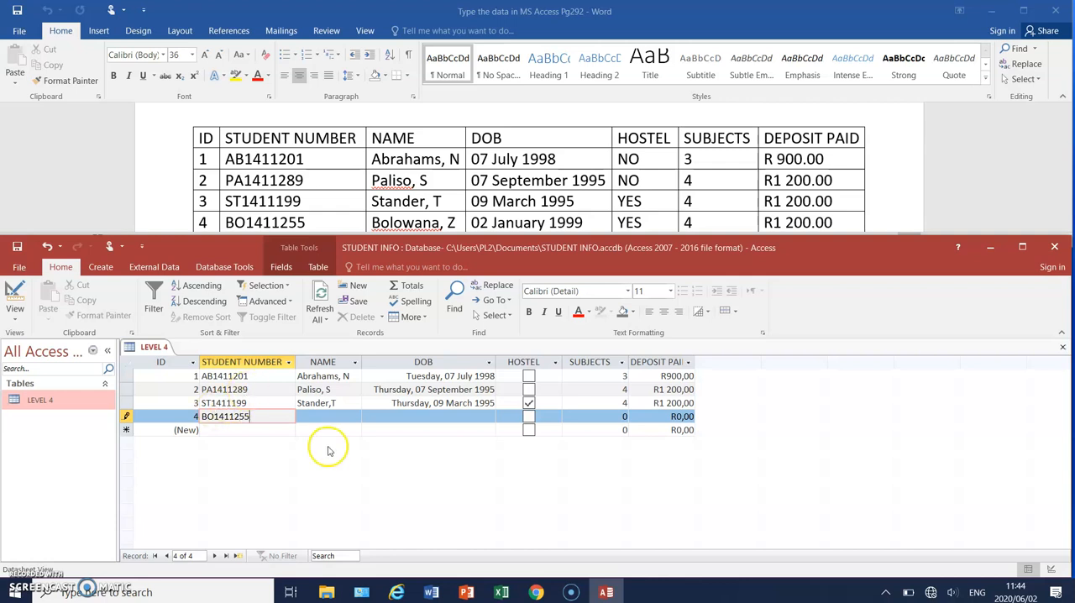
pyautogui.click(322, 416)
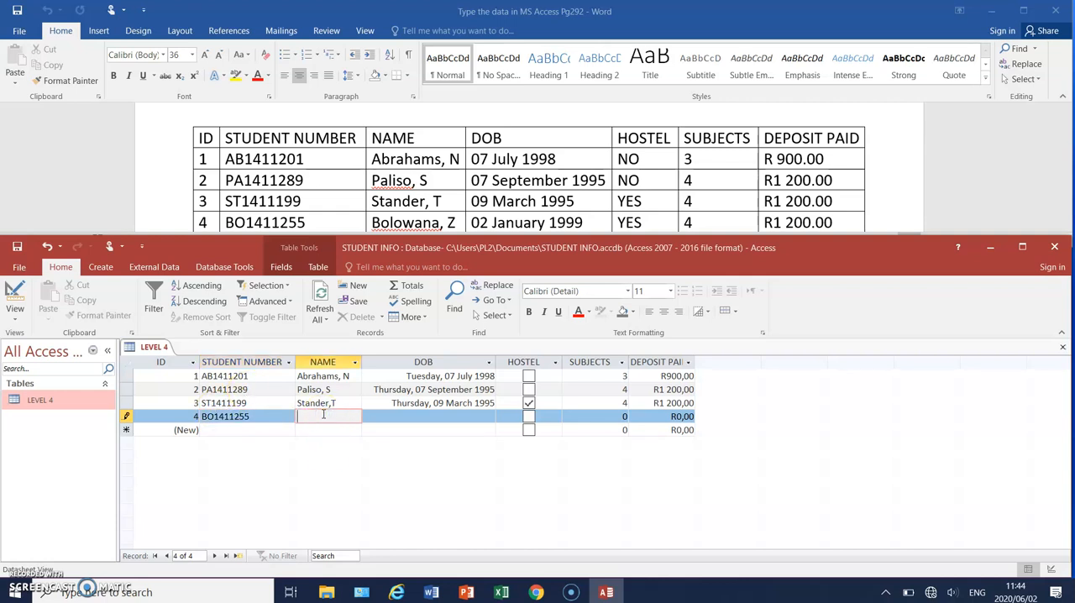
pyautogui.write('B')
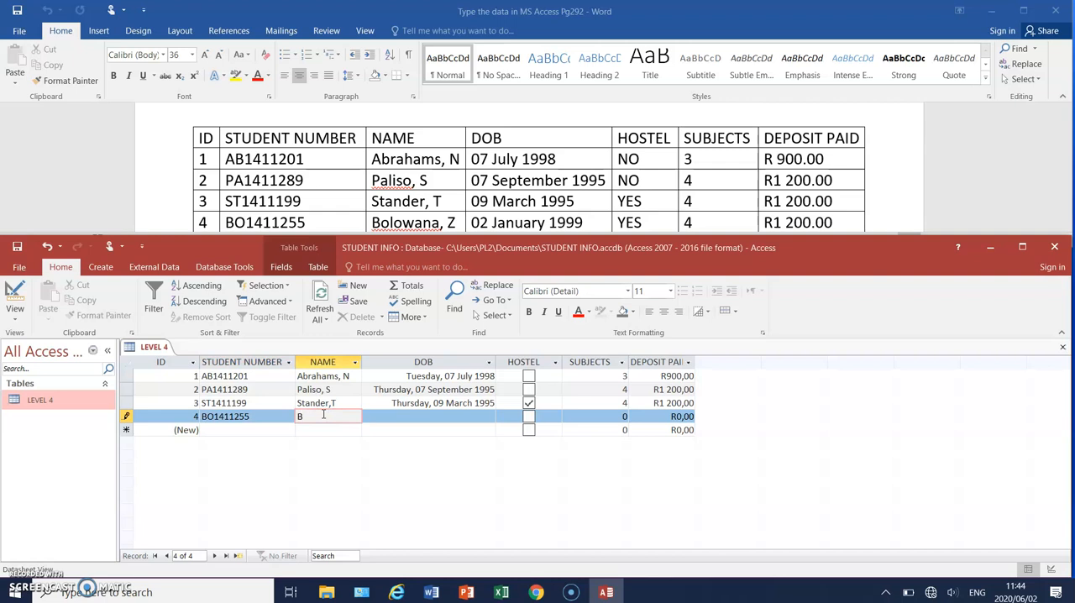
pyautogui.write('olo')
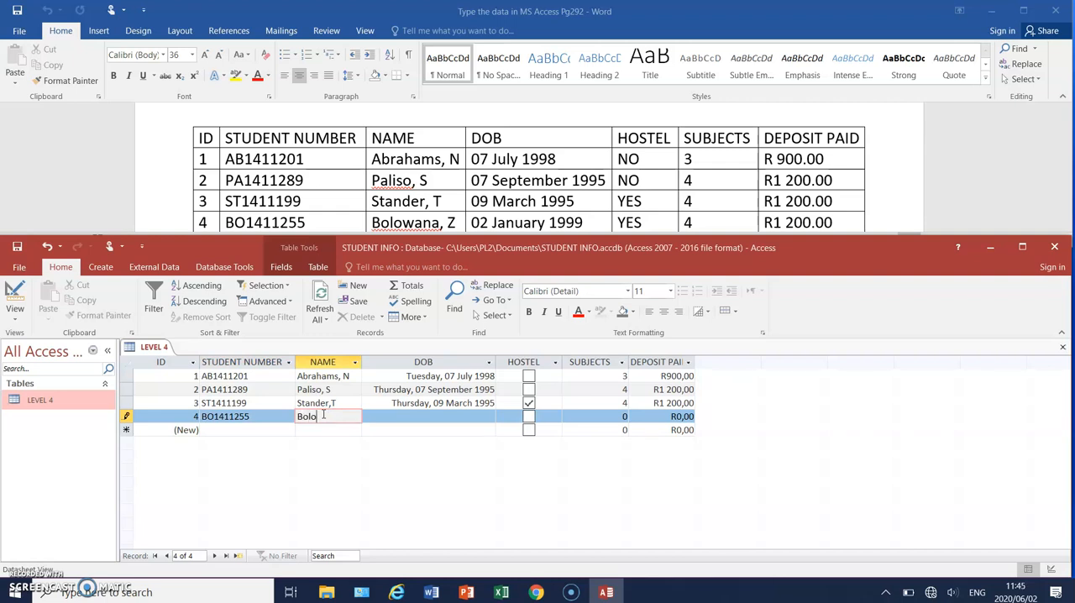
pyautogui.write('wana')
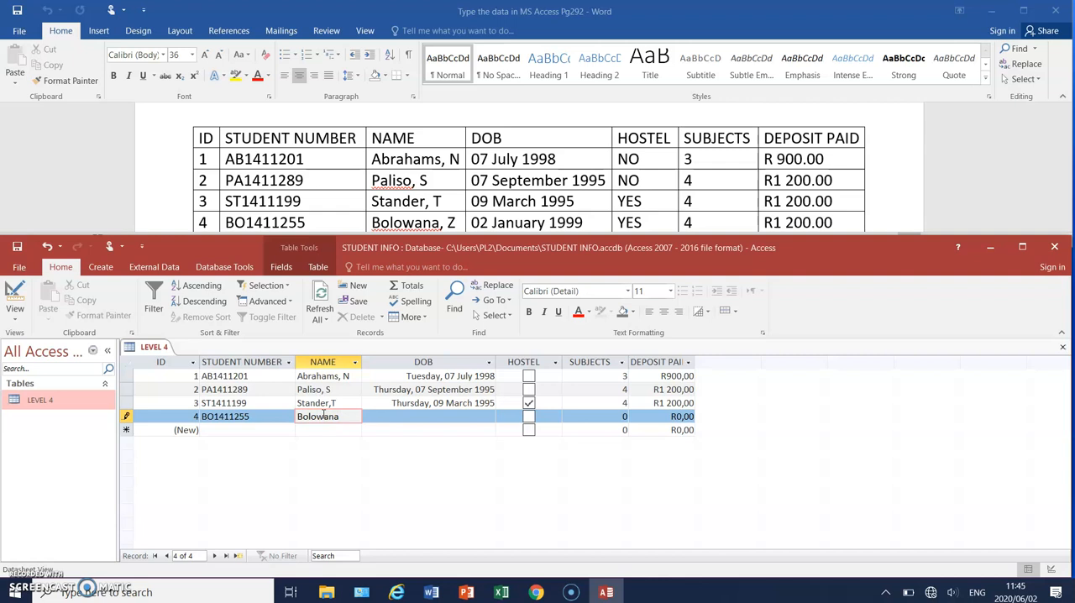
pyautogui.write(',')
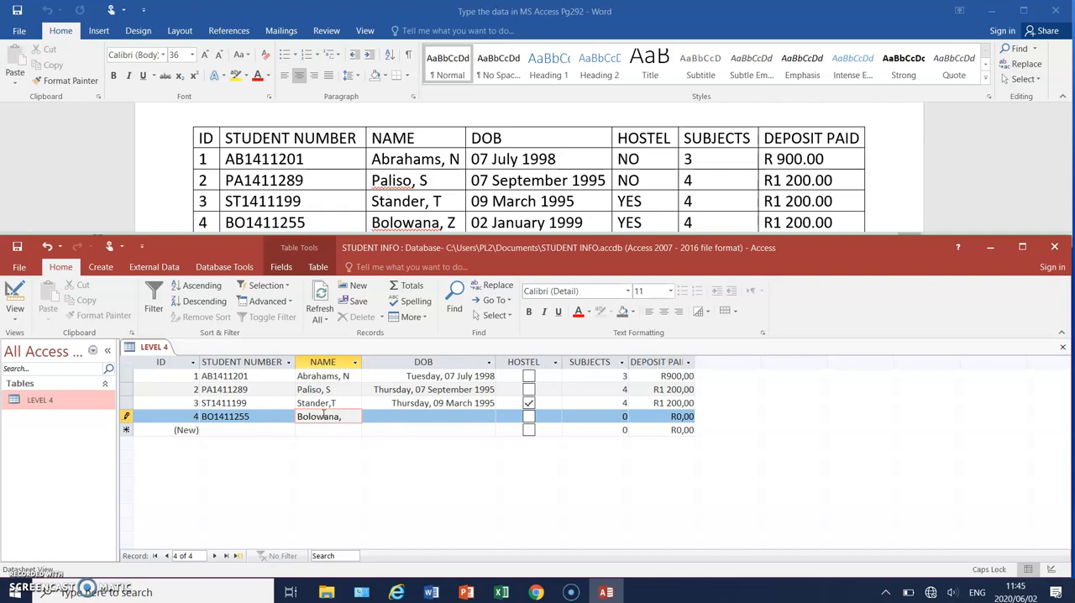
pyautogui.write('Z')
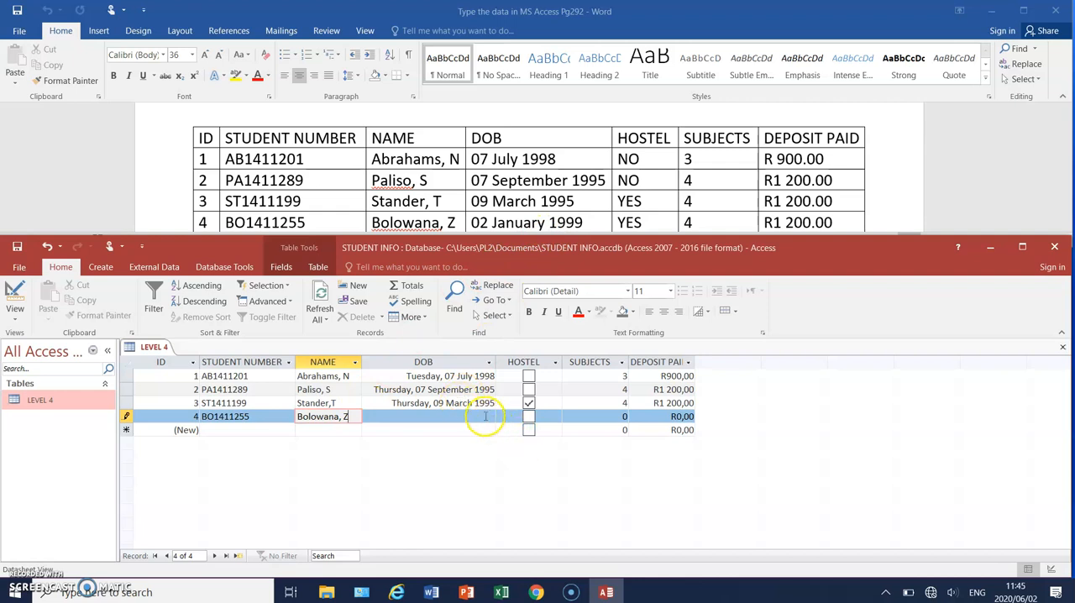
pyautogui.click(502, 417)
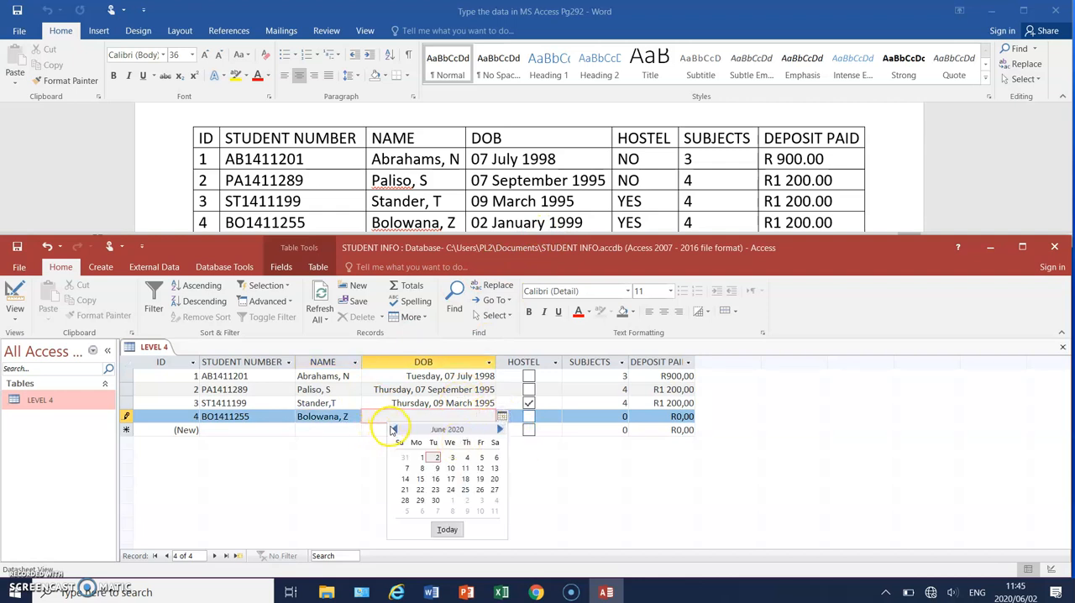
pyautogui.click(395, 430)
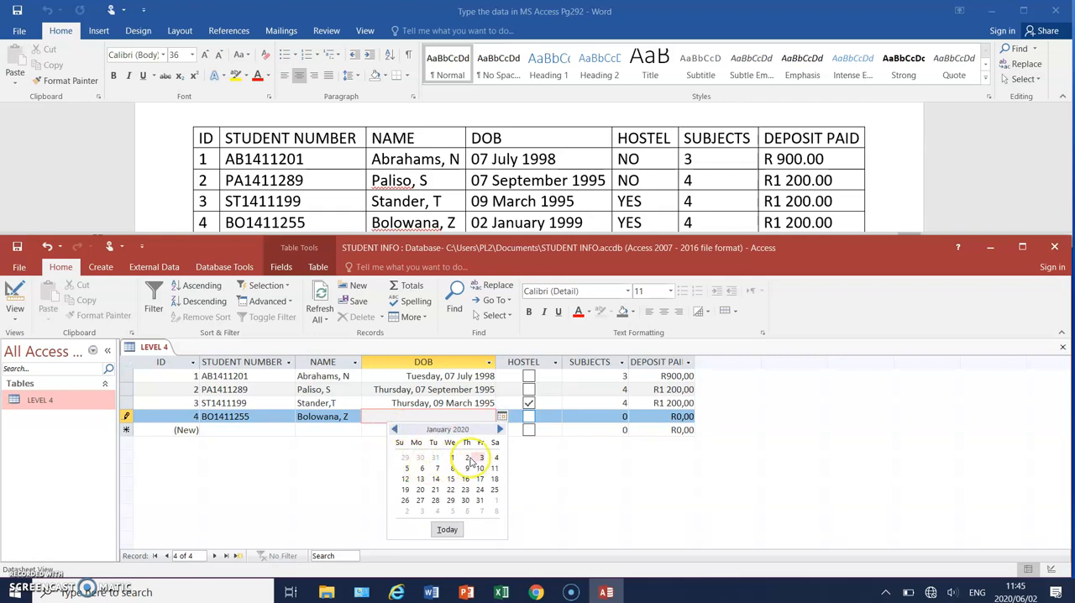
pyautogui.click(466, 457)
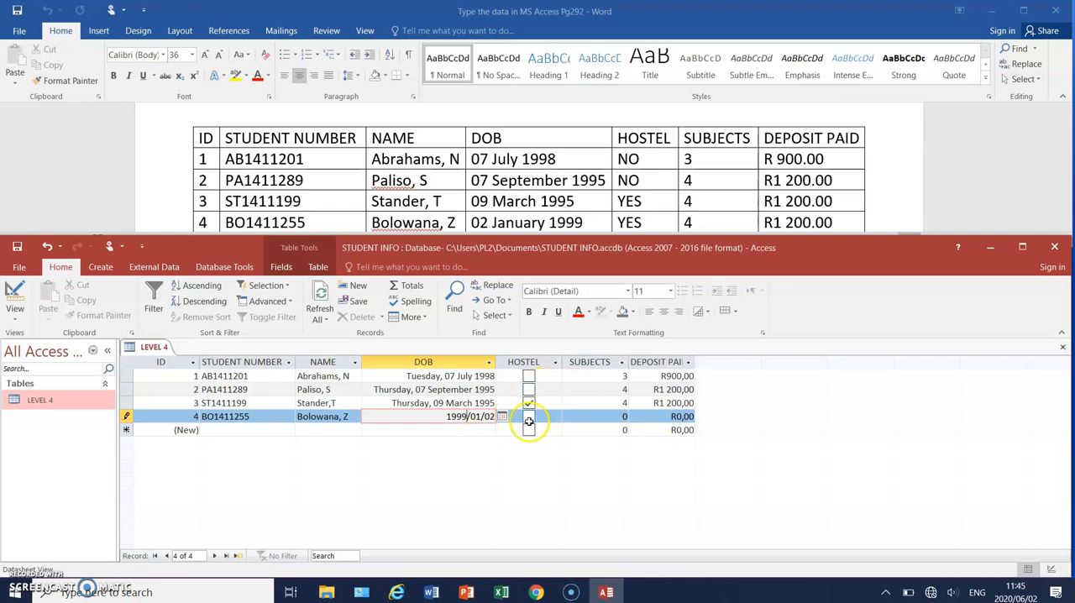
# Tick HOSTEL, enter 4 subjects and a R1200 deposit, and save the fourth record.
pyautogui.click(529, 416)
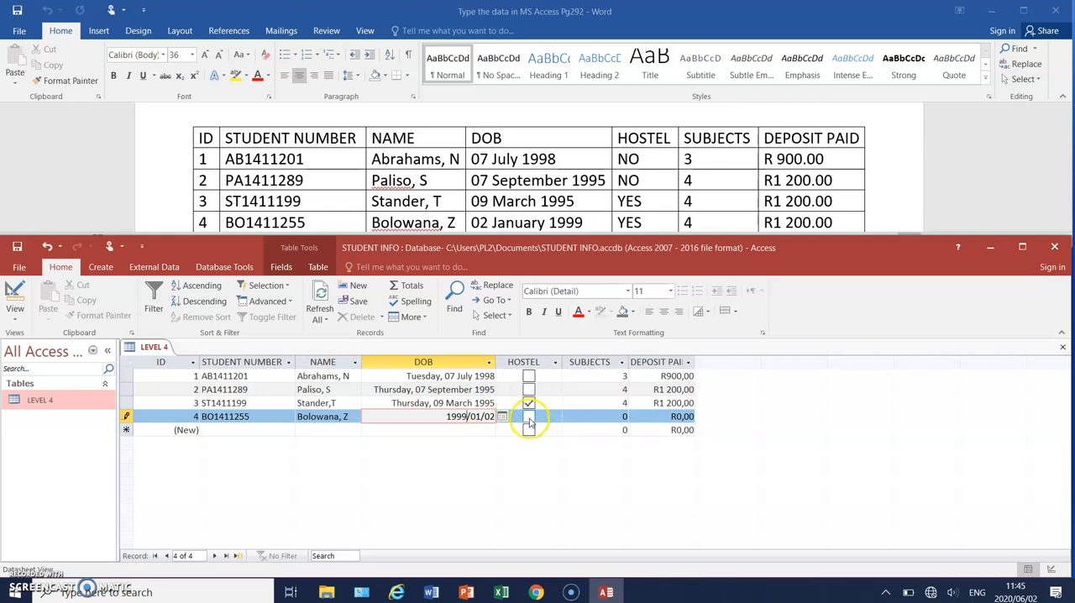
pyautogui.click(528, 417)
pyautogui.write('R')
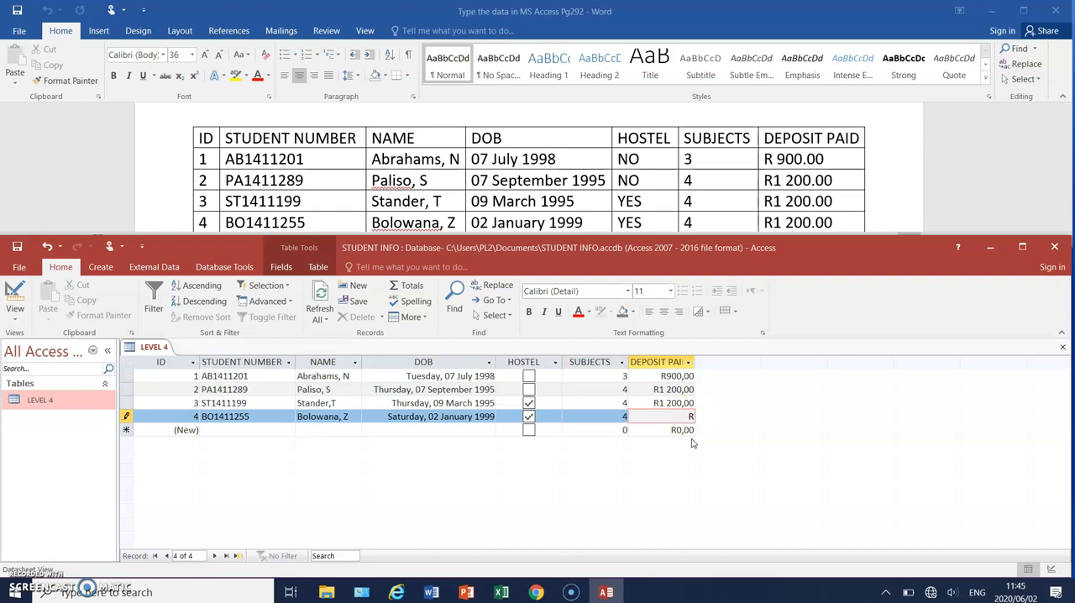
pyautogui.write('1200')
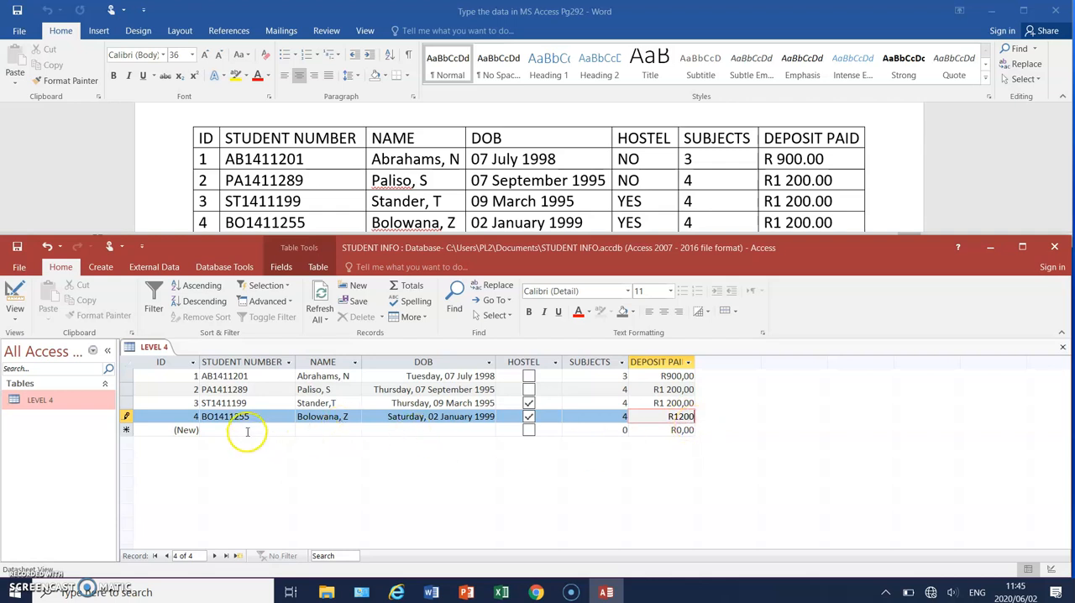
pyautogui.click(243, 430)
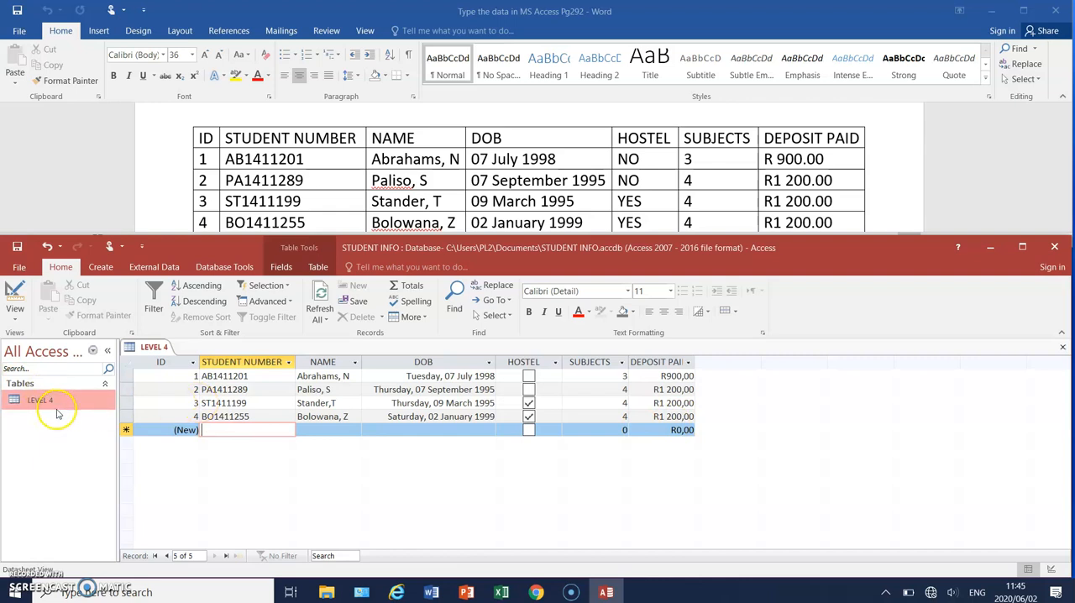
pyautogui.moveTo(115, 417)
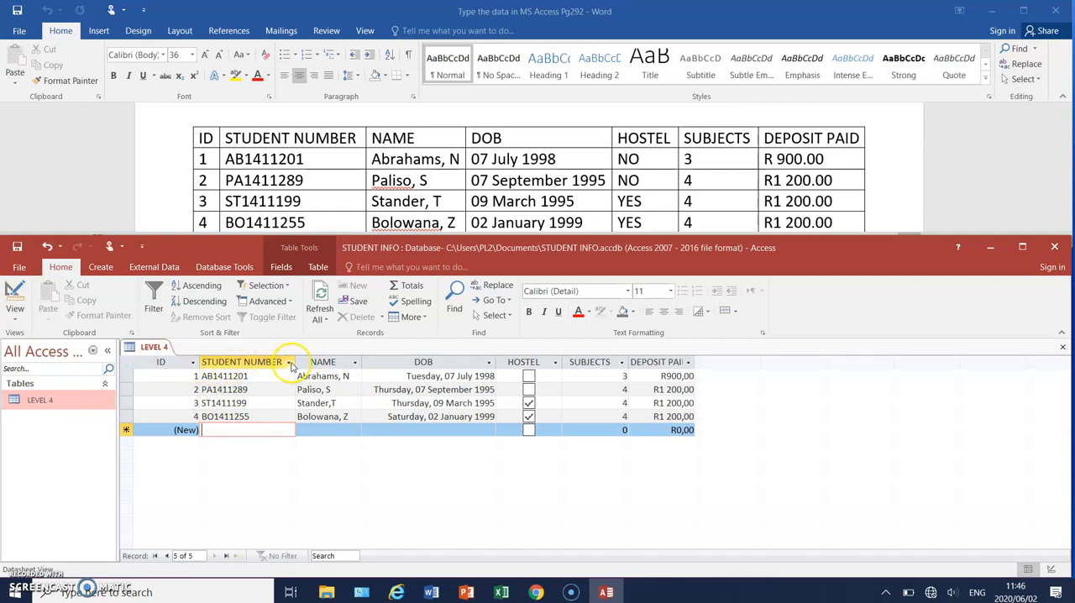
pyautogui.moveTo(261, 369)
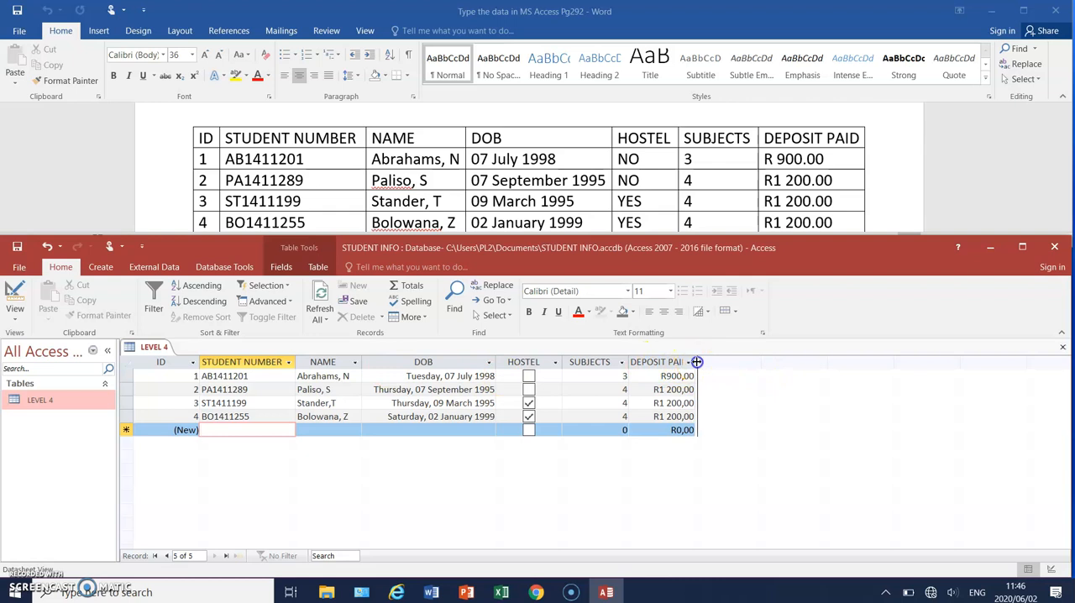
# Widen the Deposit Paid column so its full heading shows.
pyautogui.moveTo(697, 363); pyautogui.dragTo(712, 363)
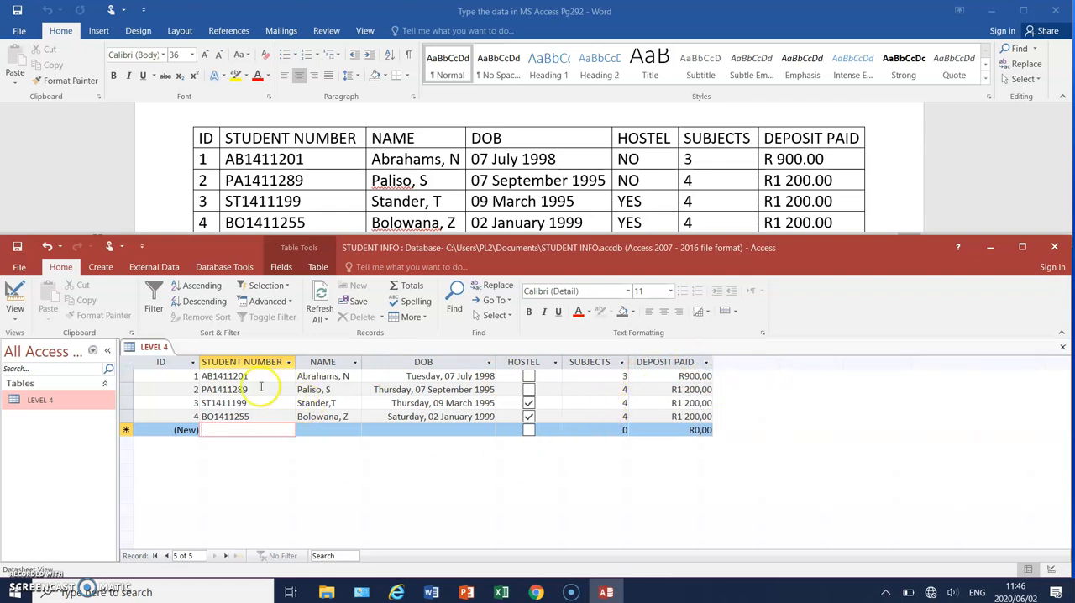
pyautogui.moveTo(466, 410)
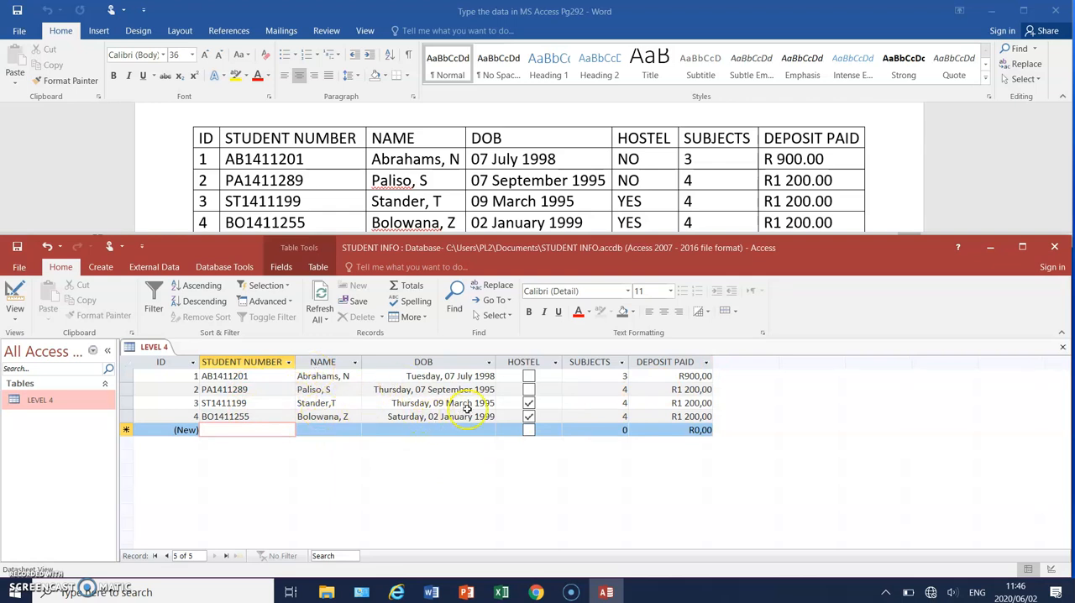
pyautogui.moveTo(512, 430)
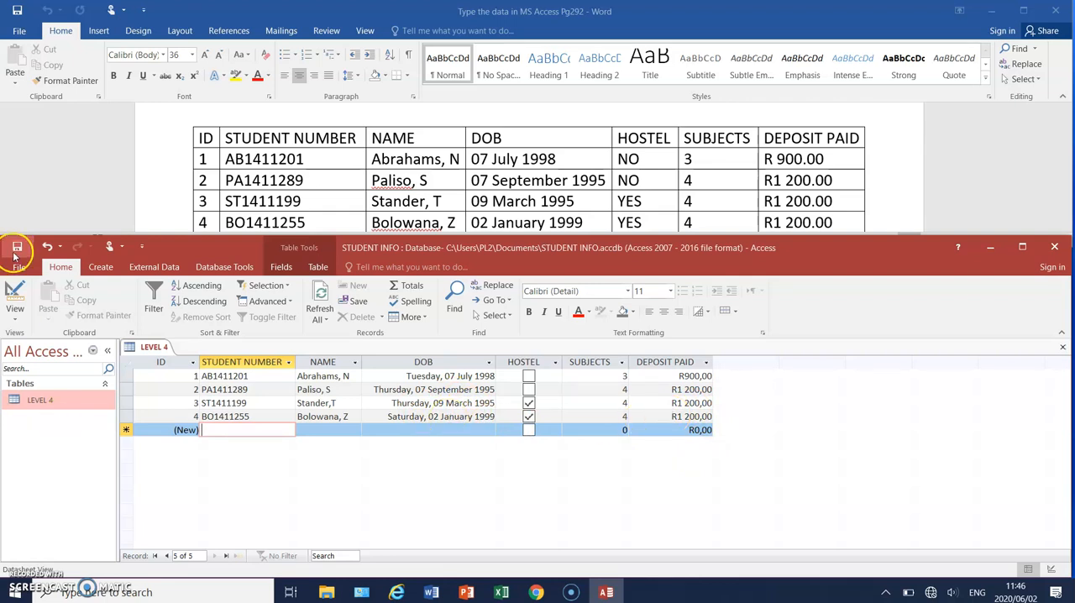
# Show the LEVEL 4 table in Print Preview via File > Print, with the window maximized.
pyautogui.click(16, 266)
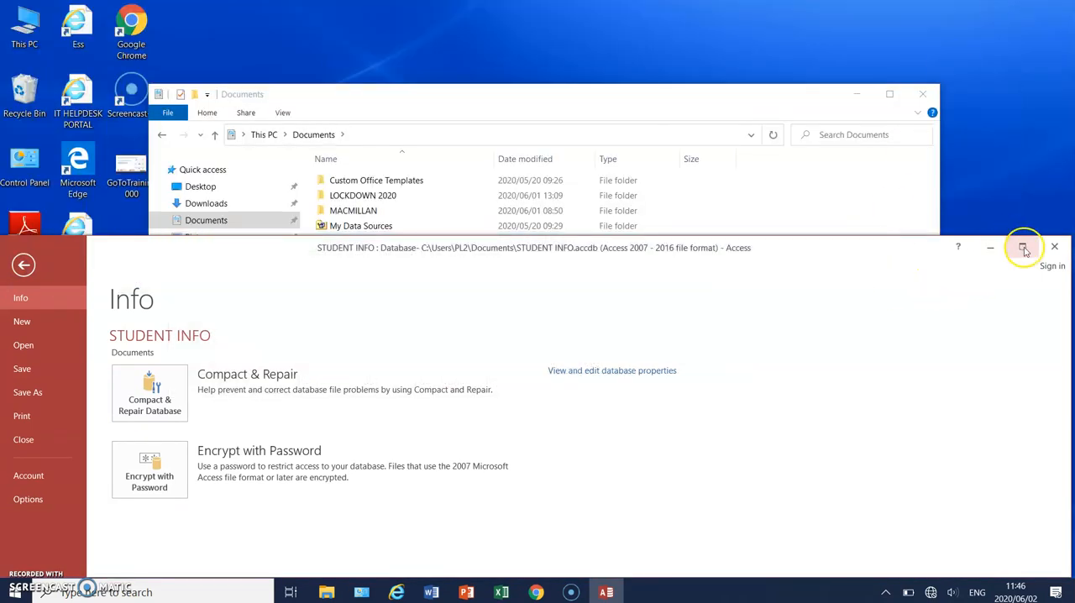
pyautogui.click(1024, 247)
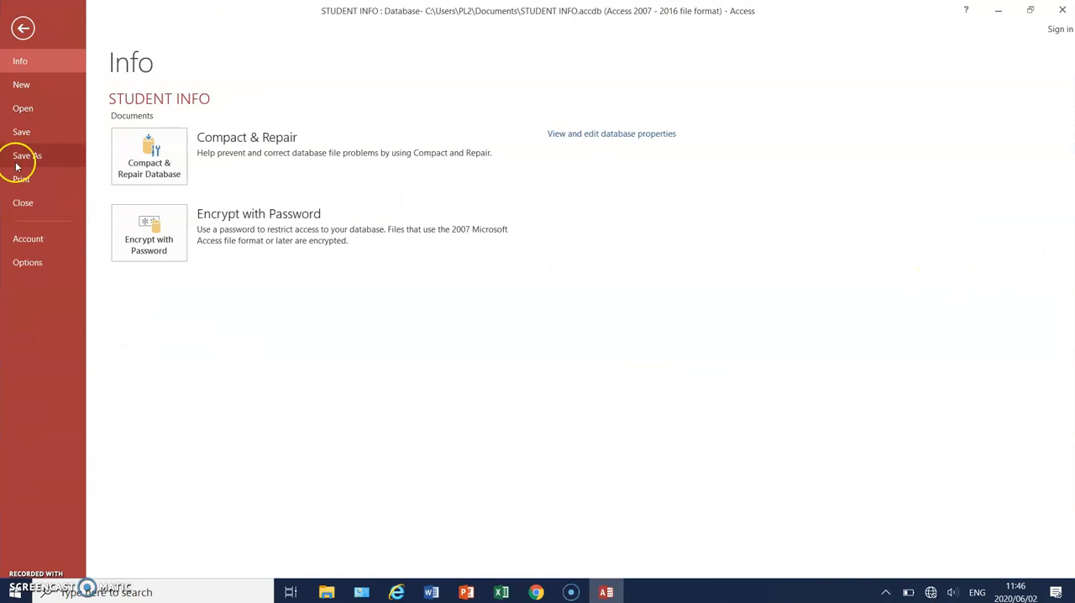
pyautogui.click(20, 178)
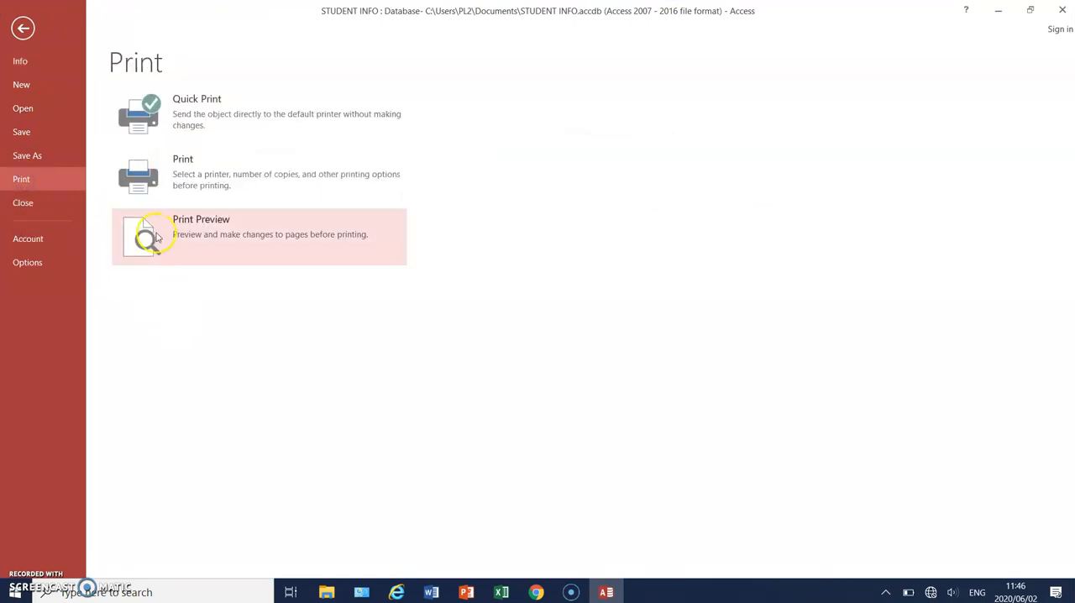
pyautogui.click(201, 227)
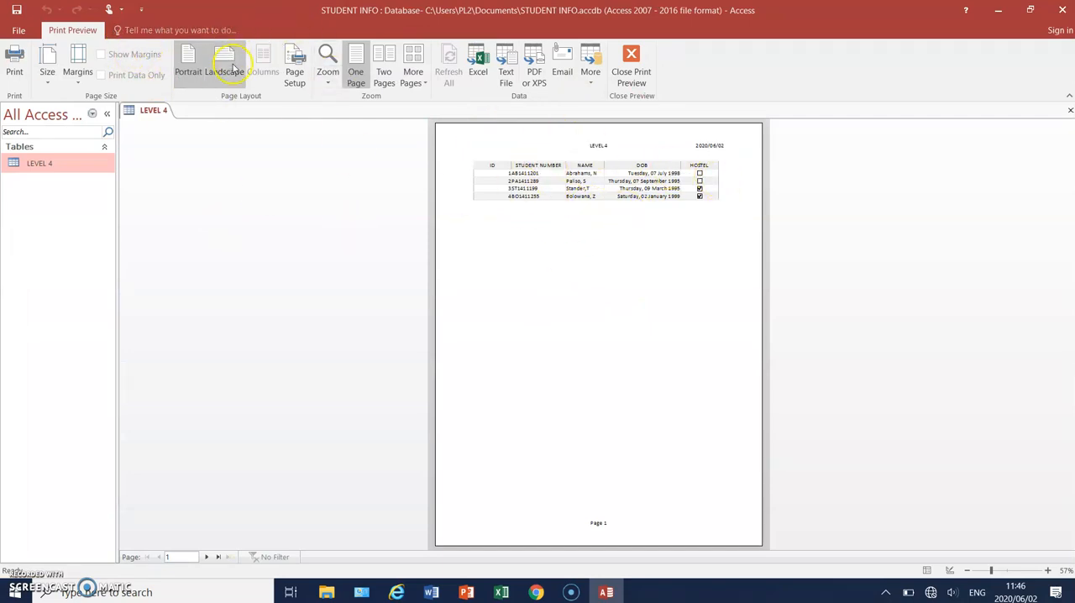
# Switch the printed page to landscape so Subjects and Deposit Paid fit.
pyautogui.click(225, 64)
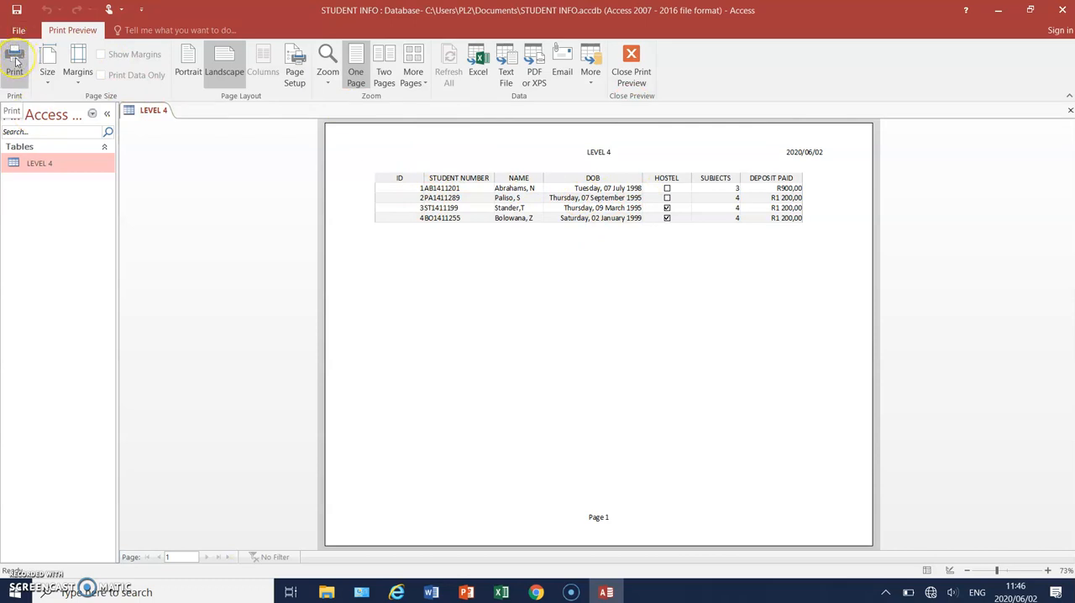
pyautogui.moveTo(277, 300)
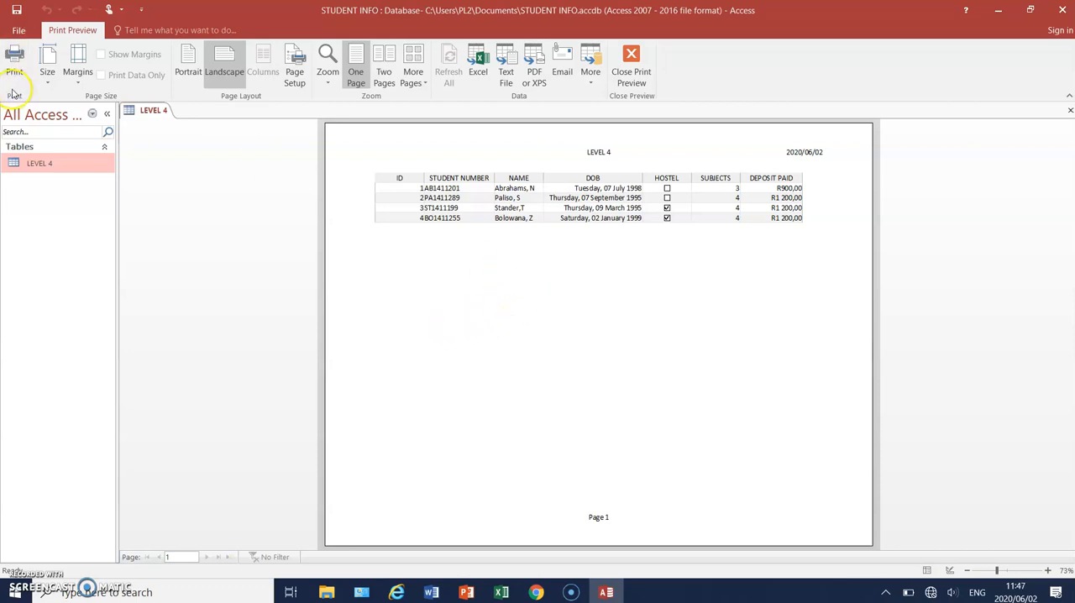
pyautogui.moveTo(631, 64)
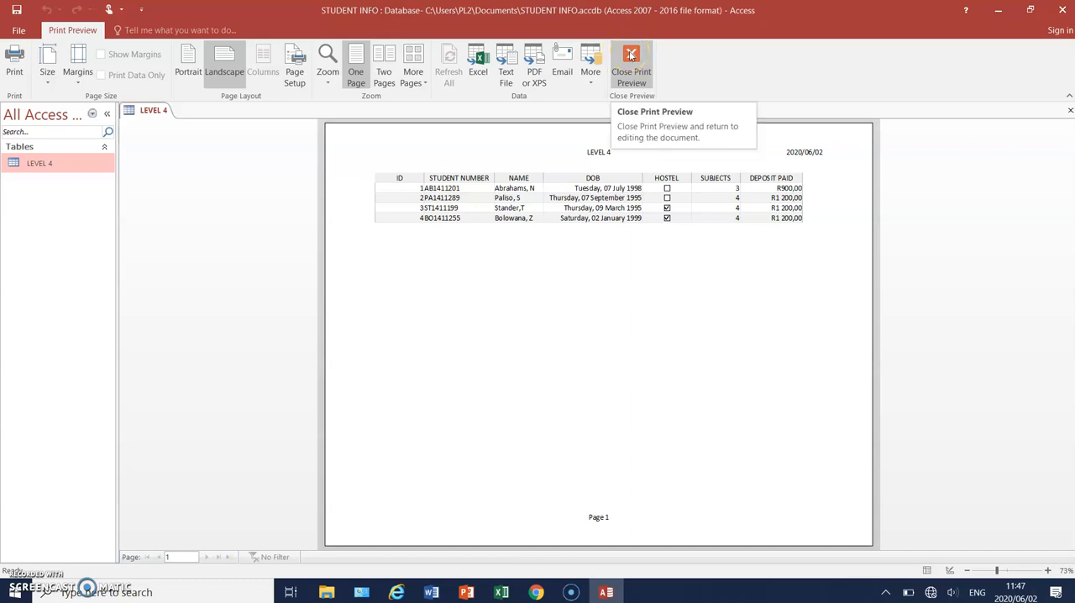
# Leave print preview and return to the LEVEL 4 datasheet.
pyautogui.click(631, 66)
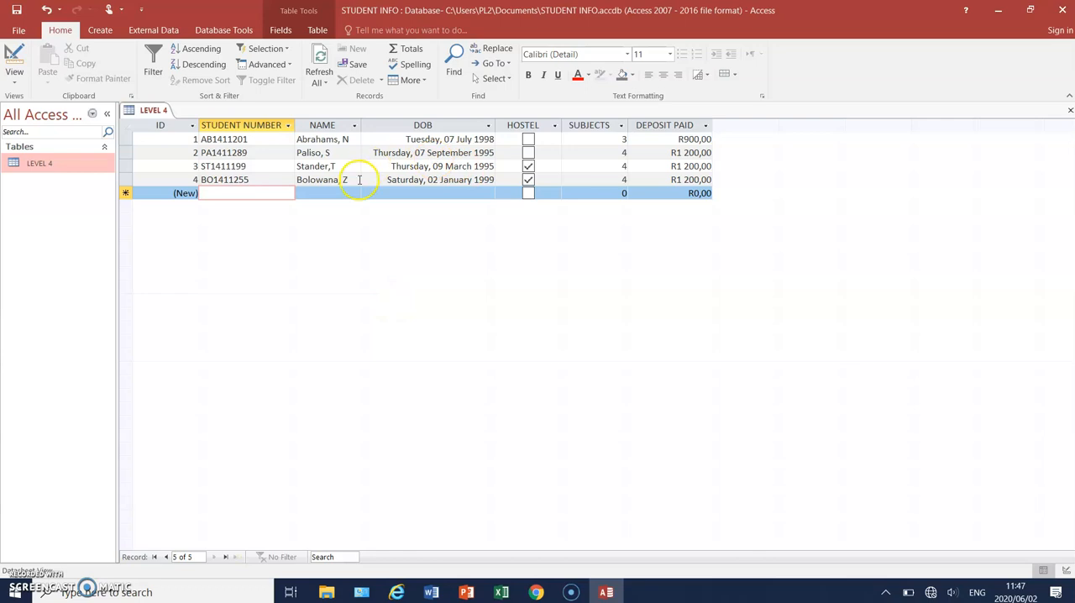
pyautogui.moveTo(322, 186)
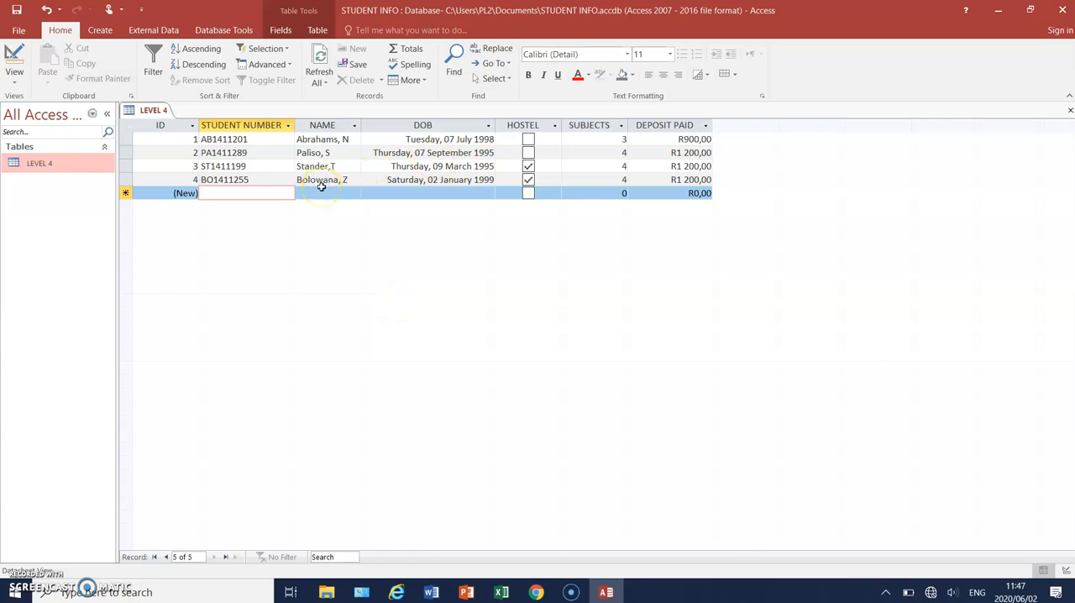